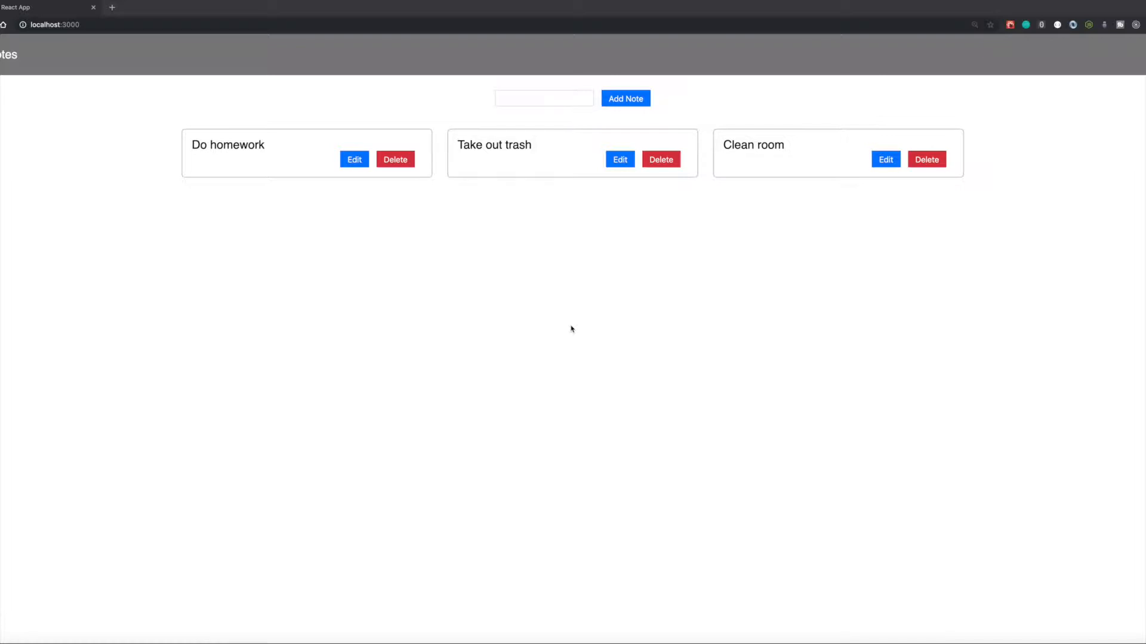
mouse_move(380, 172)
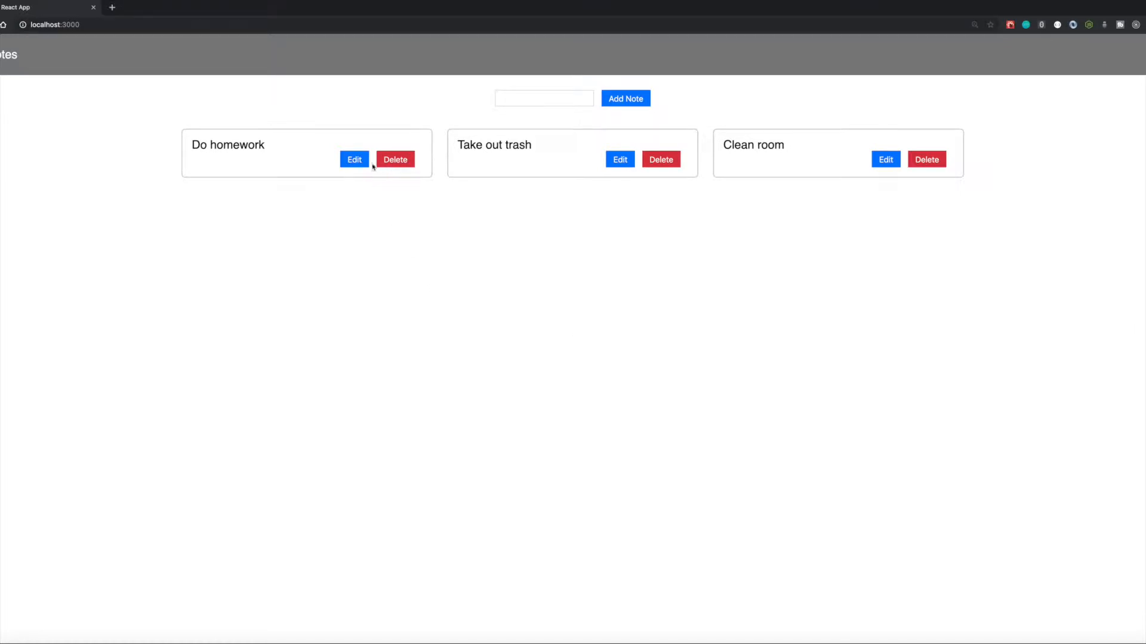
mouse_move(326, 176)
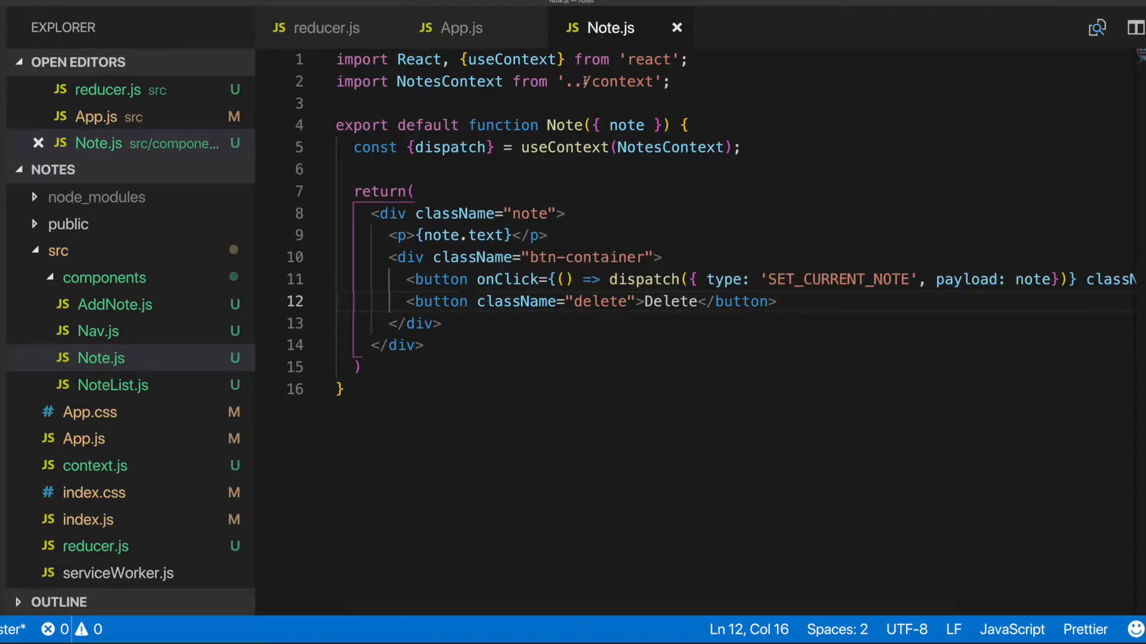
mouse_move(580, 316)
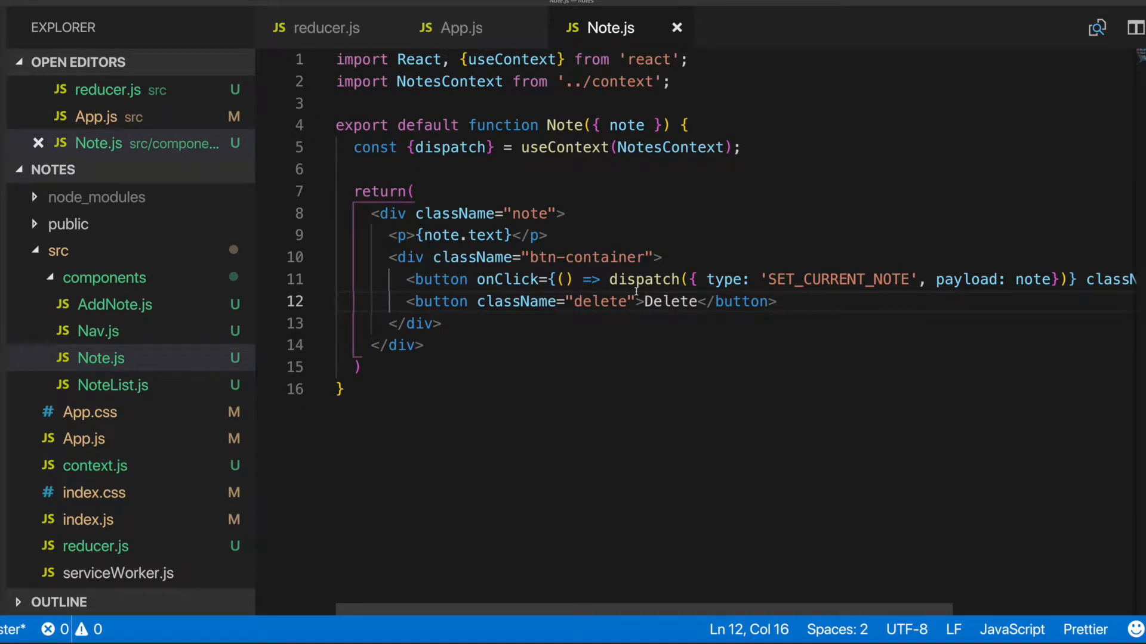
mouse_move(742, 302)
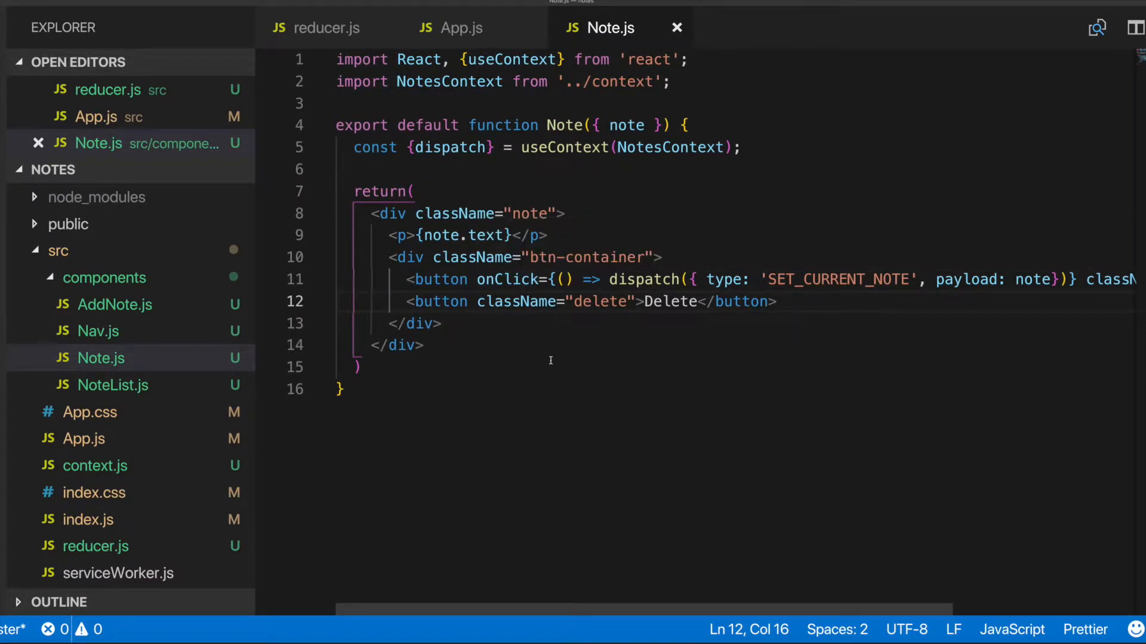
- Give the Delete button onClick={() => dispatch({ type: 'DELETE_NOTE', payload: note.id })}
type("\" \"")
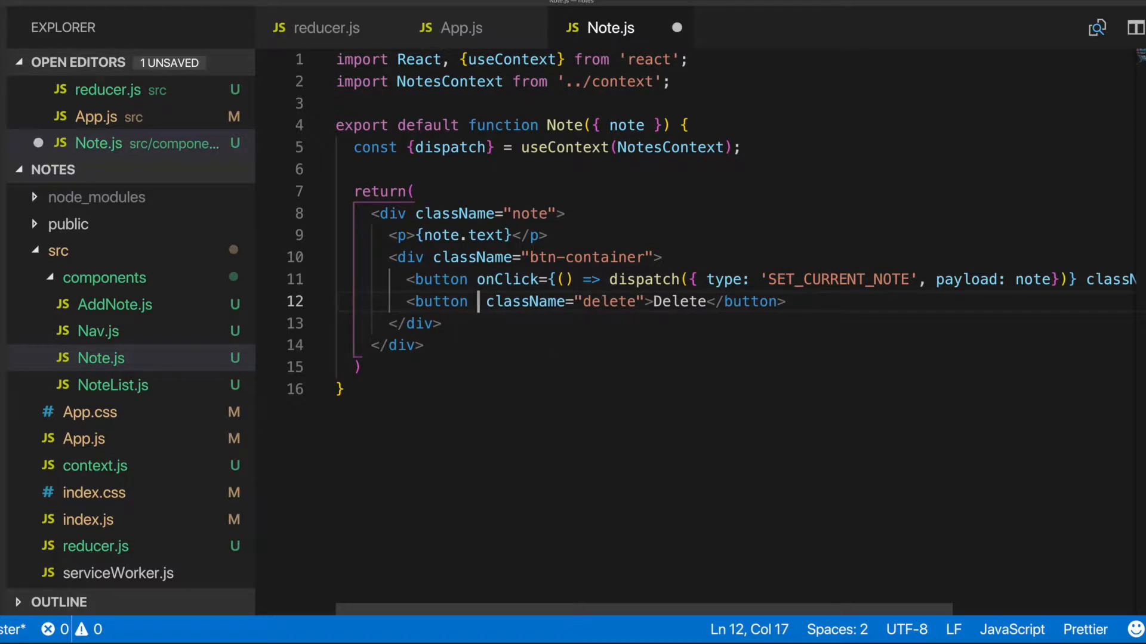
type("onClick")
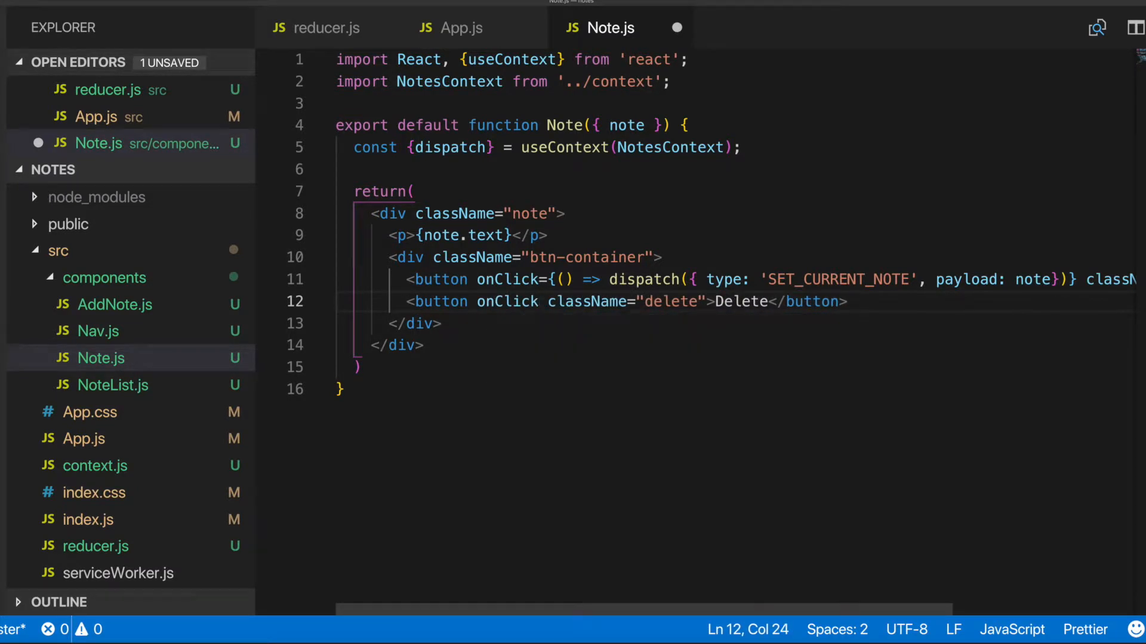
type("={}")
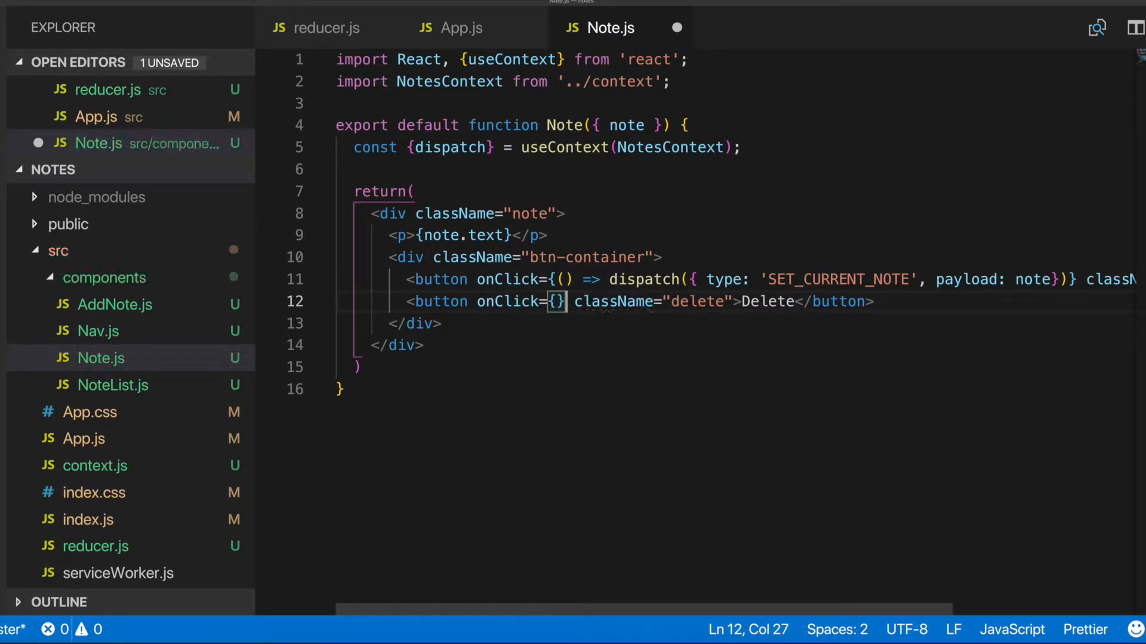
type("()")
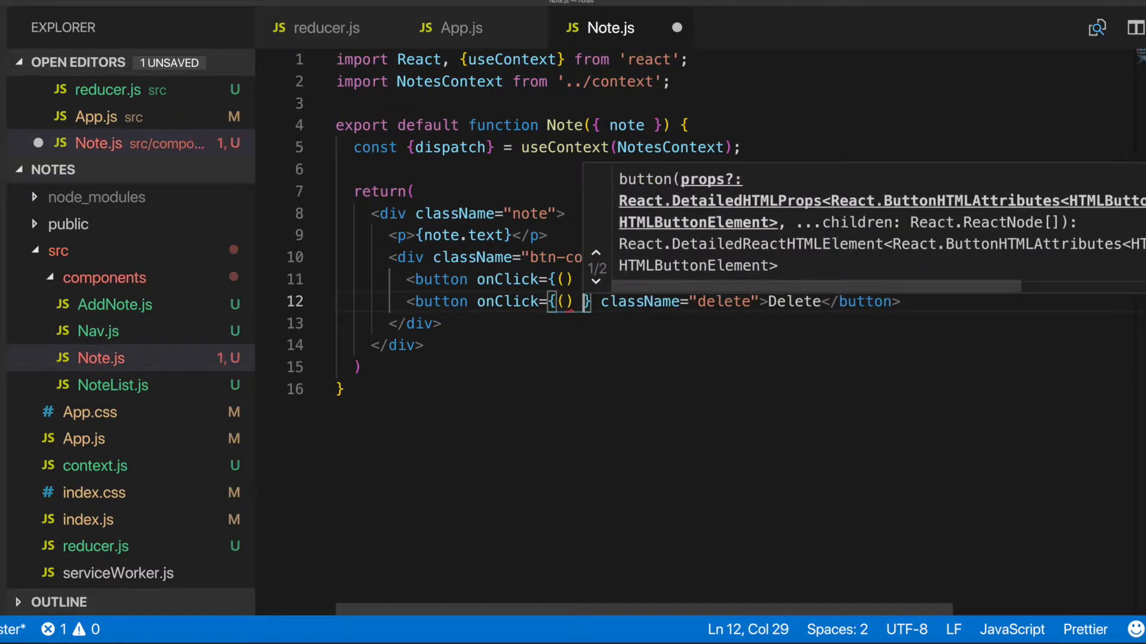
type("=>")
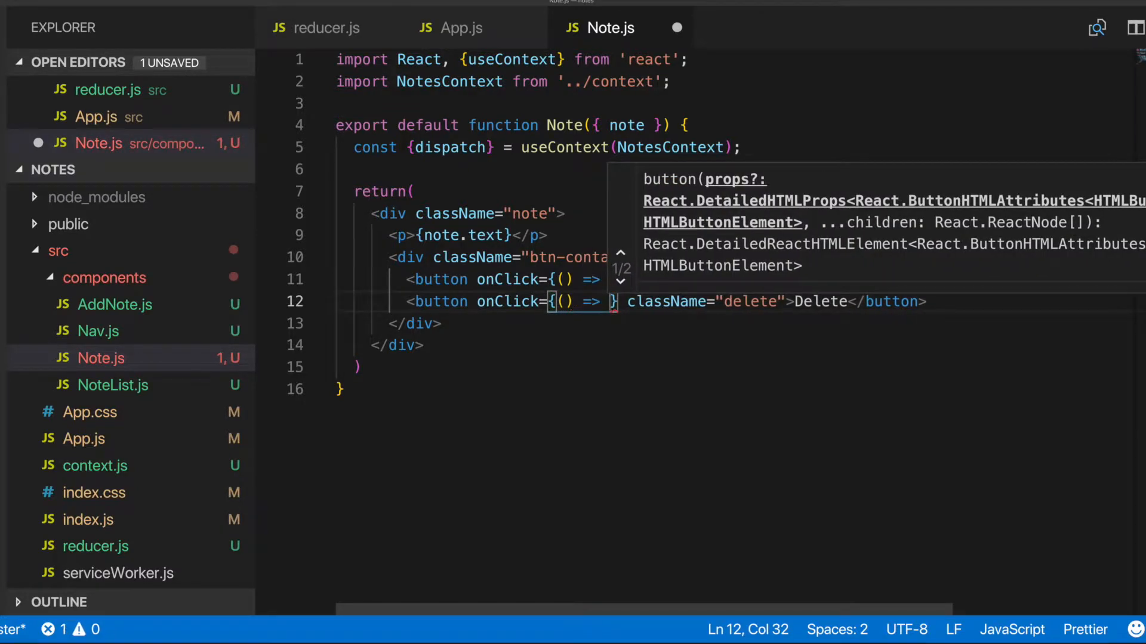
type("dispatch")
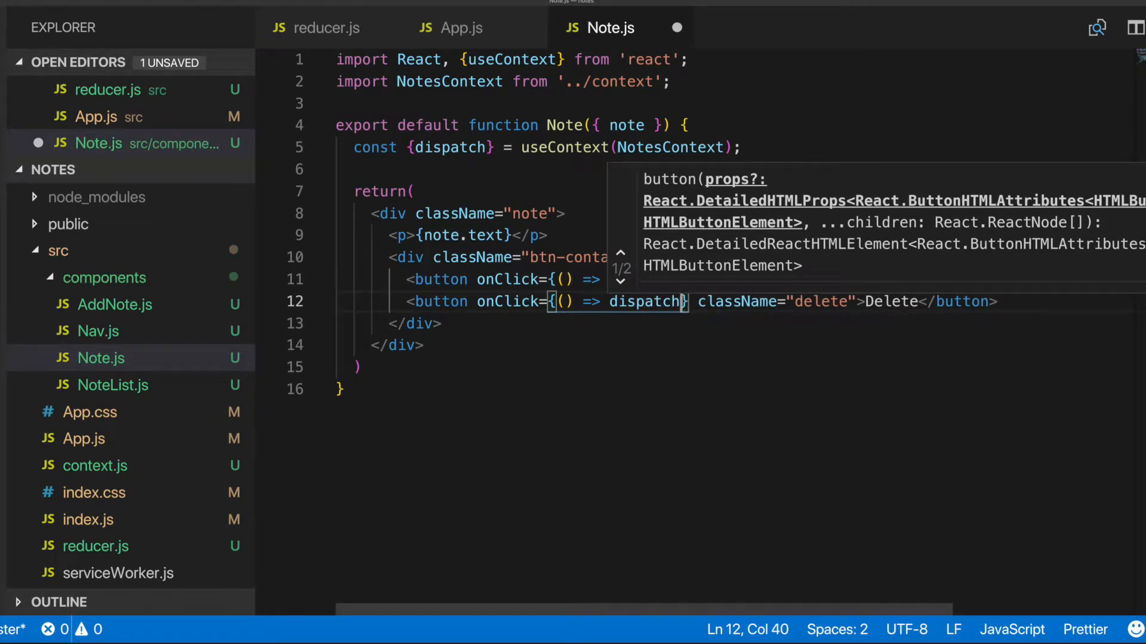
type("{}")
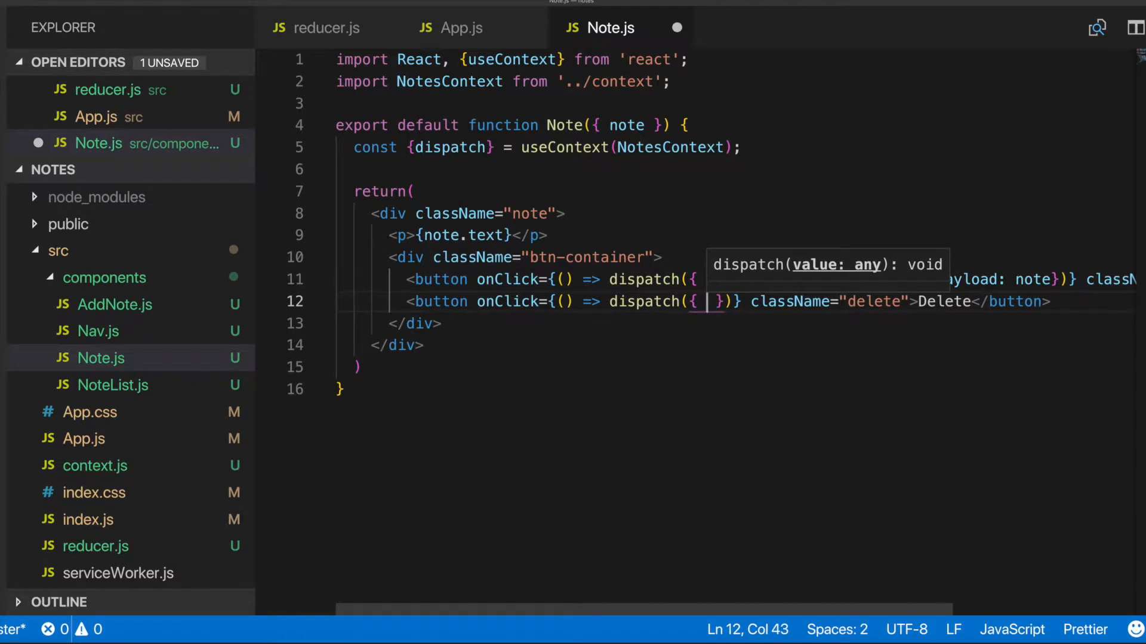
type("type: 'DELETE_NOTE', y")
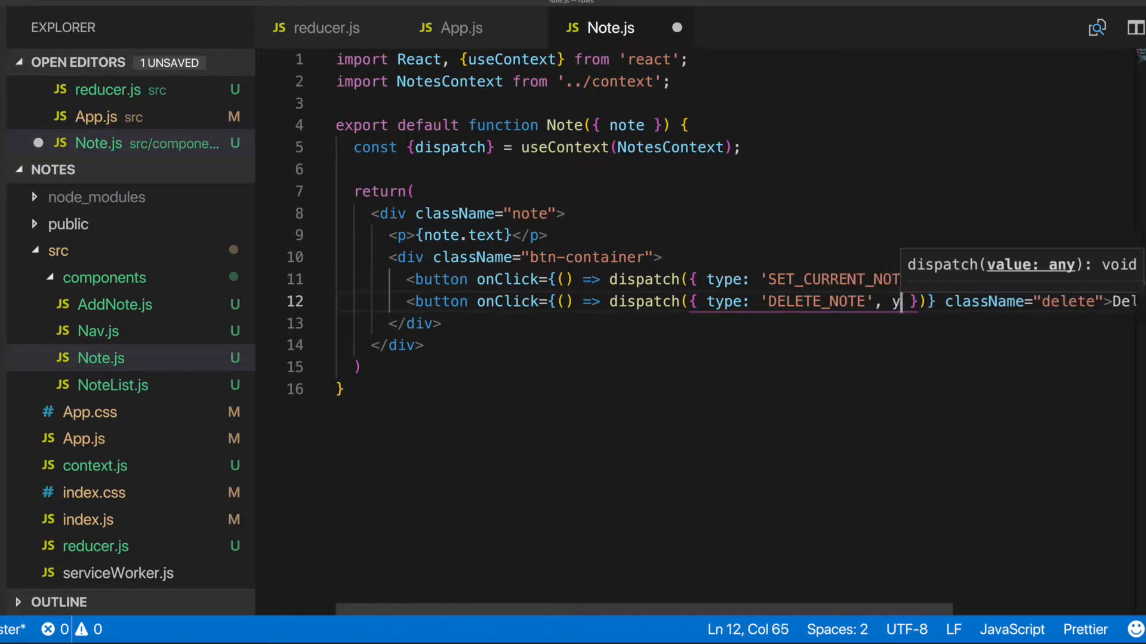
type("payload:")
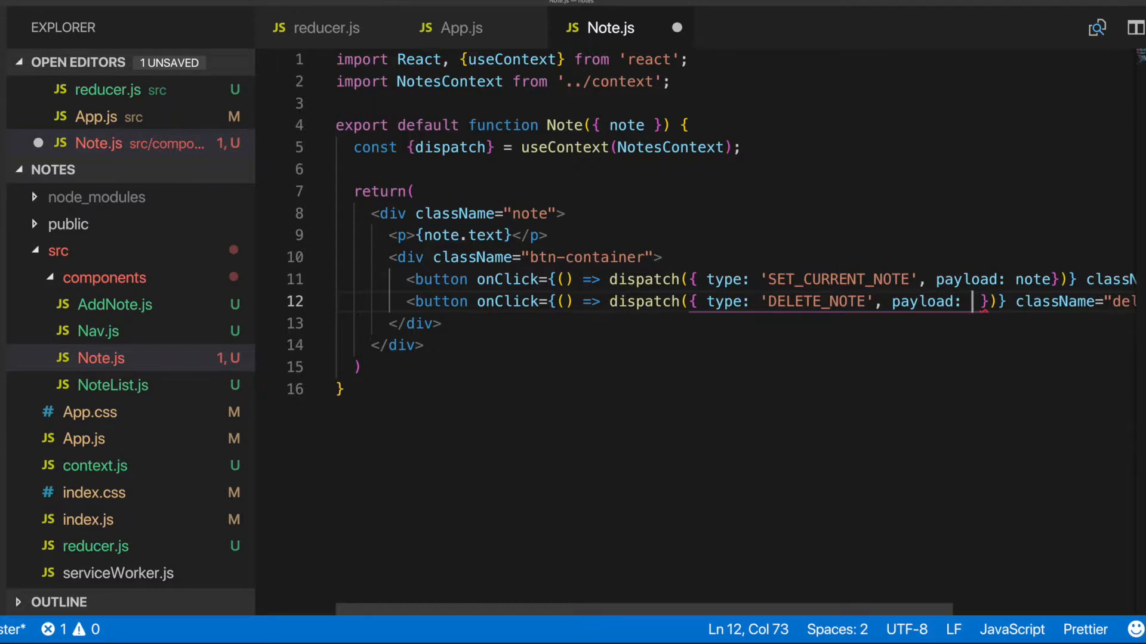
type("note.id")
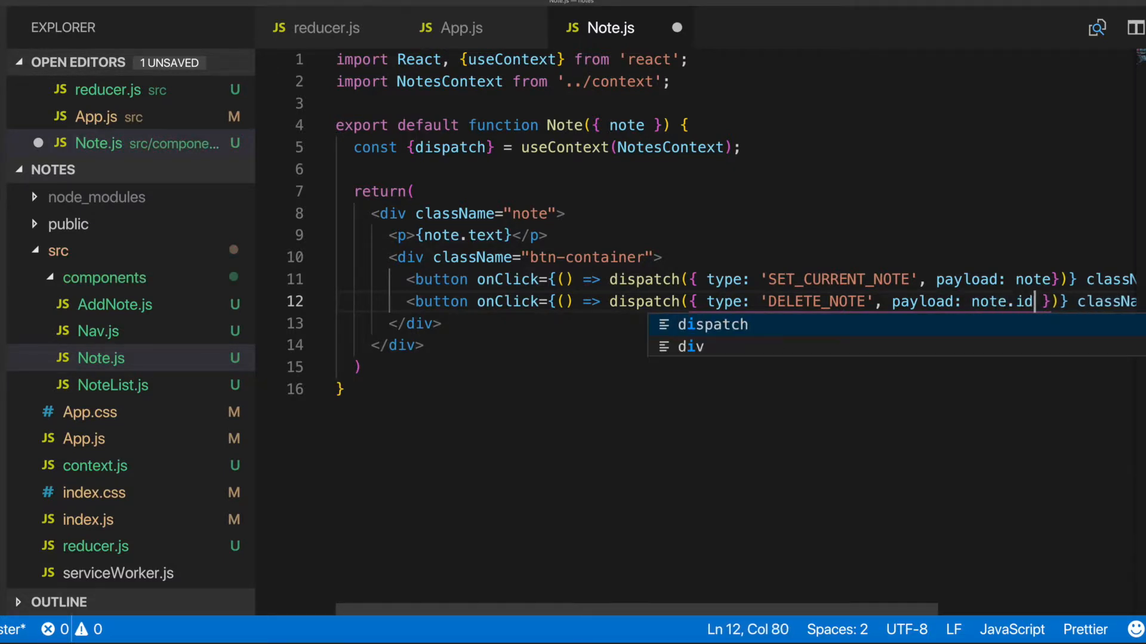
key("Escape")
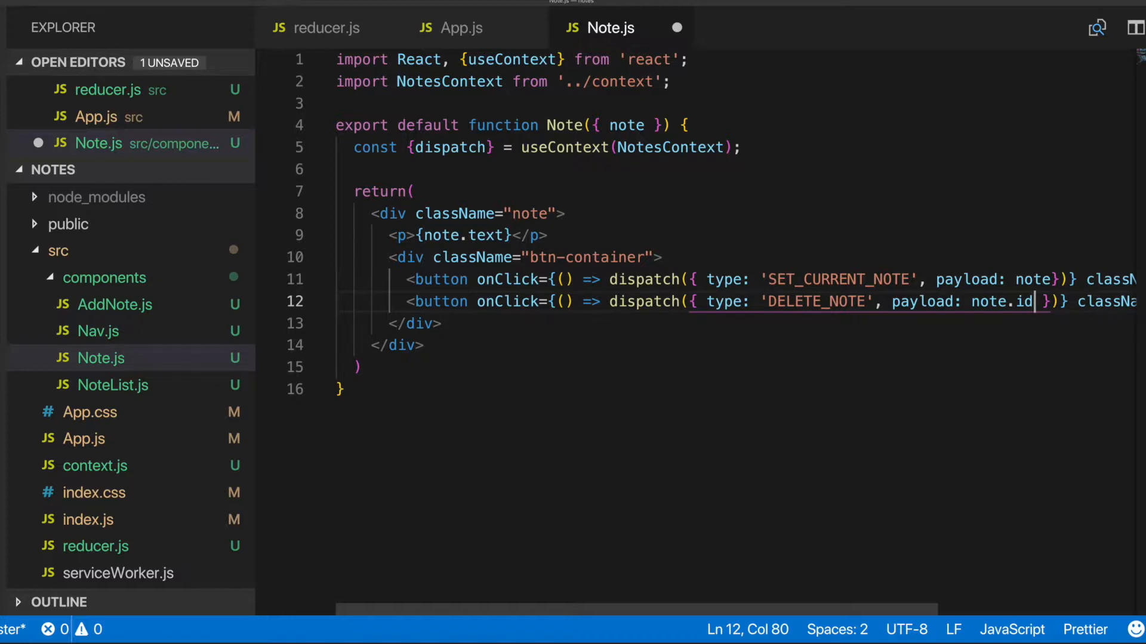
mouse_move(703, 329)
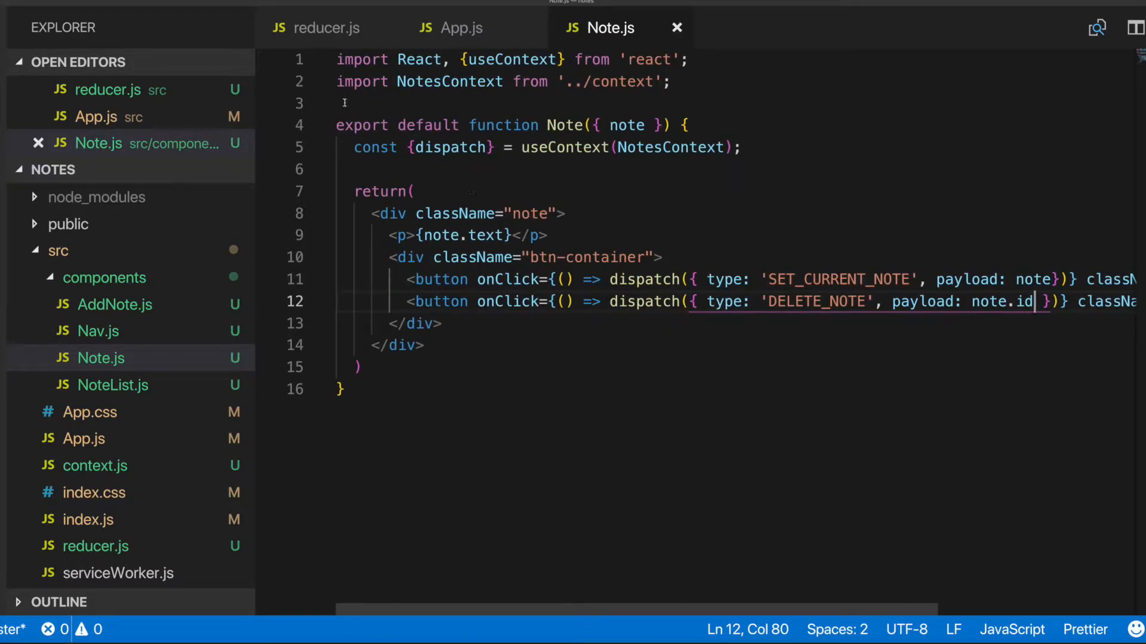
- In reducer.js, add case 'DELETE_NOTE': on a new line after the SET_CURRENT_NOTE case
left_click(325, 28)
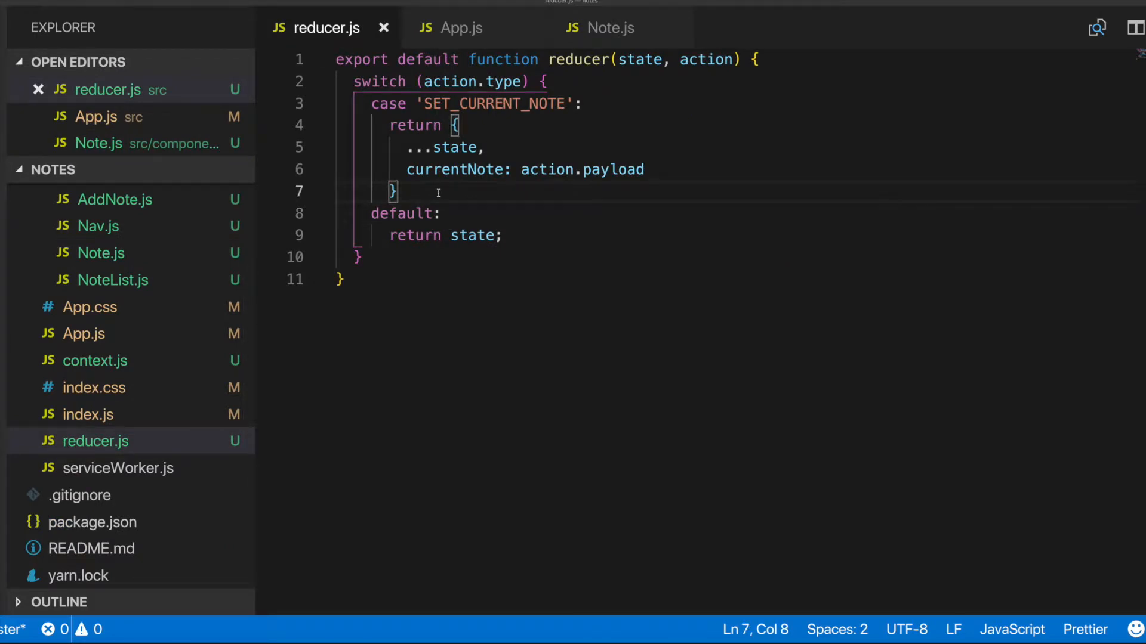
key("Enter")
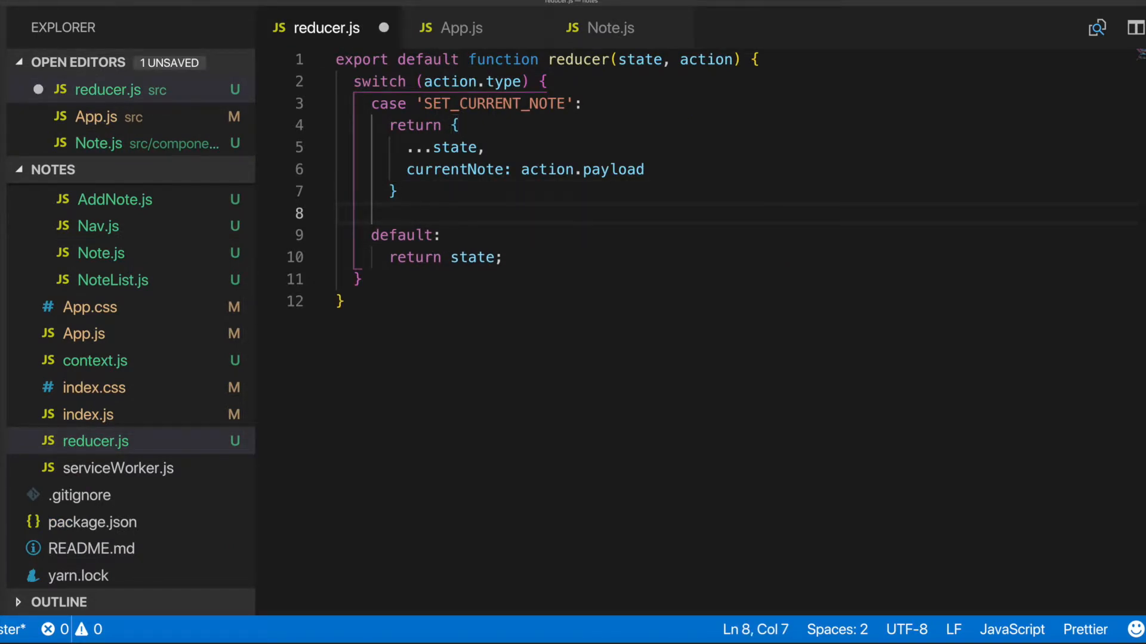
type("case")
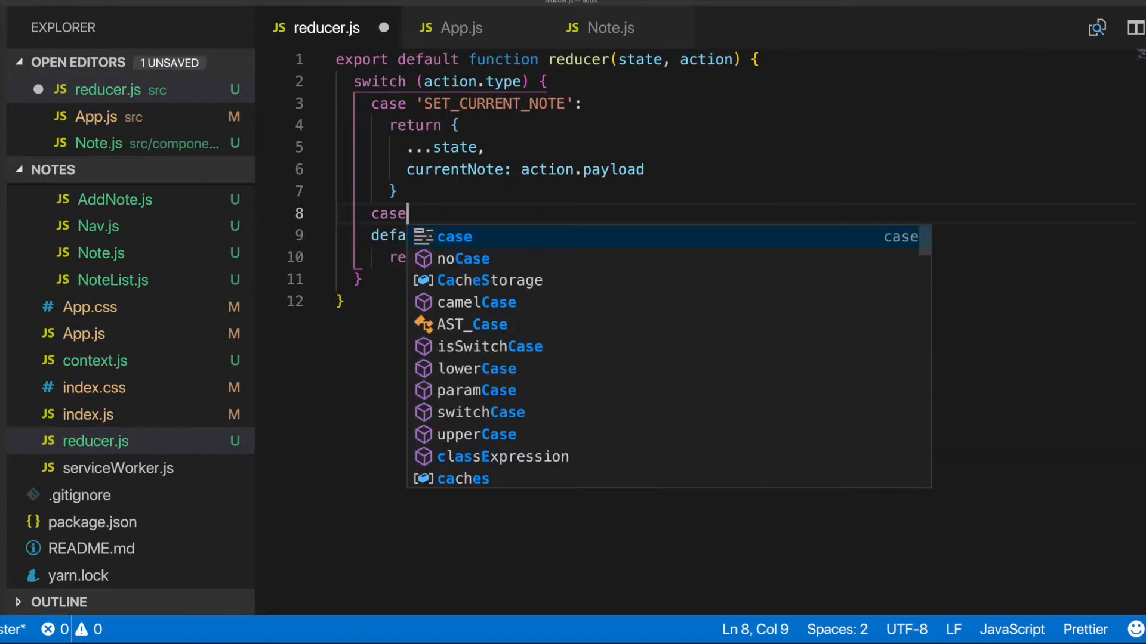
type("'dele")
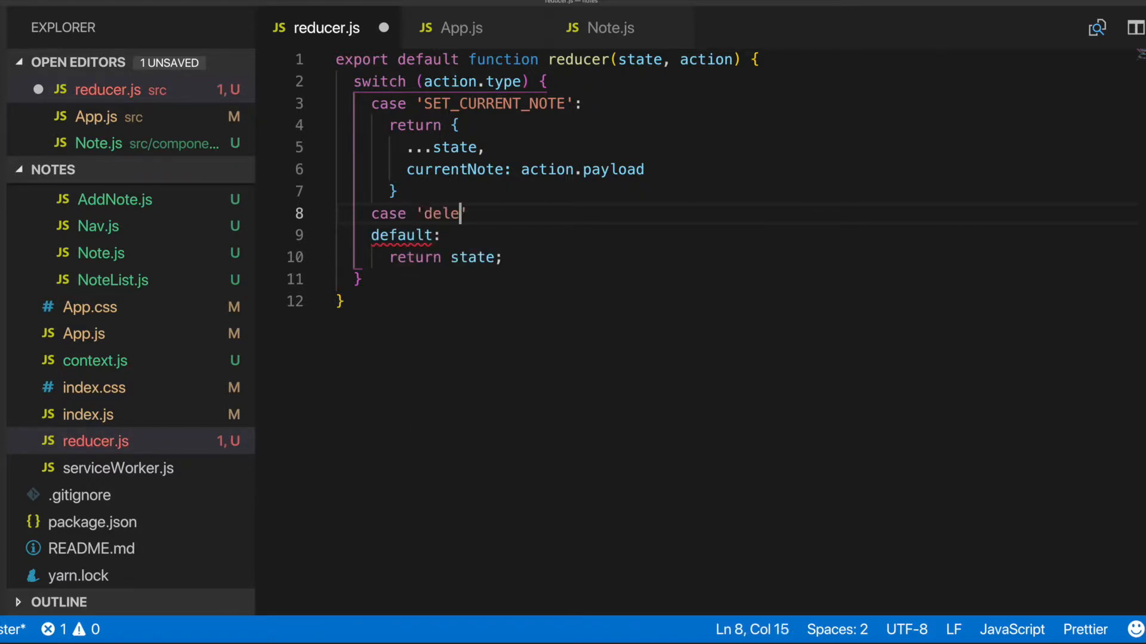
type("DELETE_N")
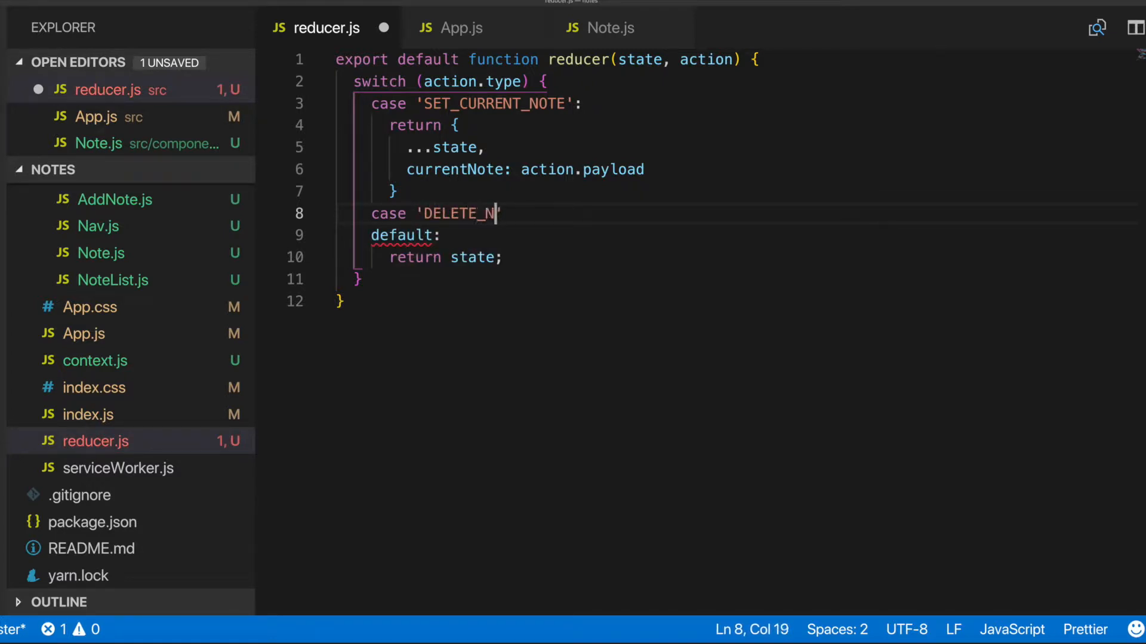
type("OTE'")
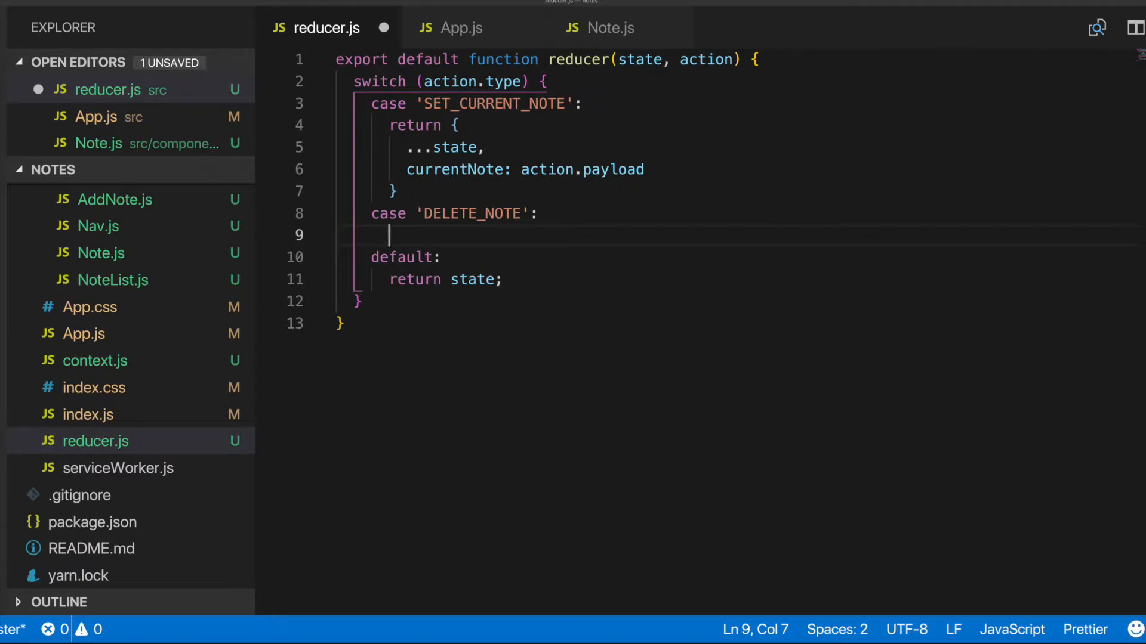
- Under the DELETE_NOTE case, start const deletedNotes = state.notes.filter()
type("const")
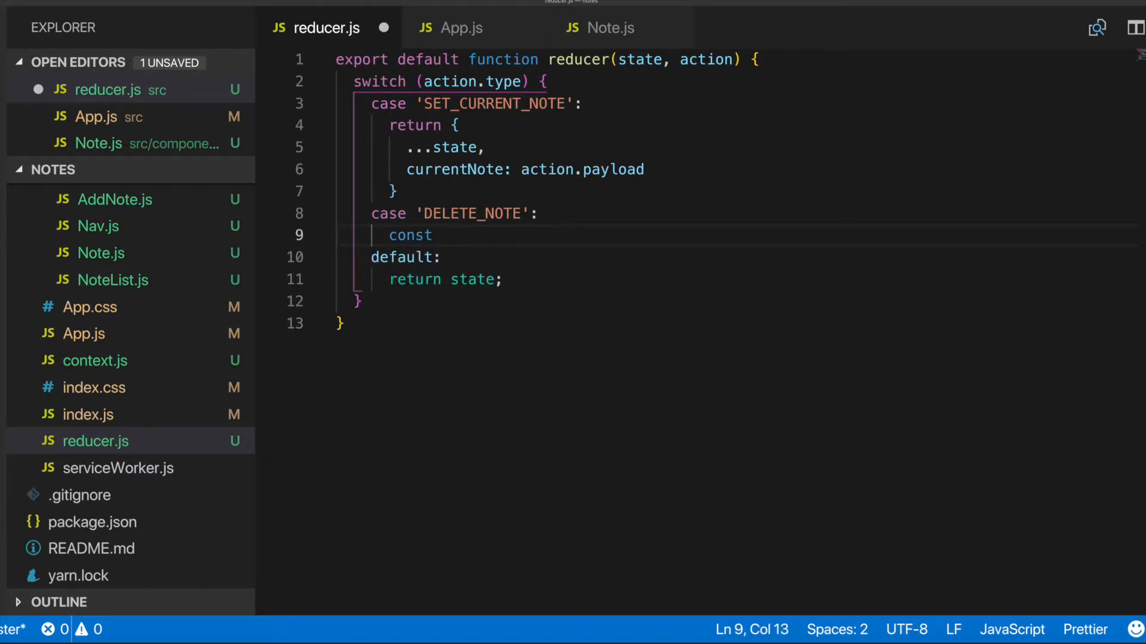
type("deleted")
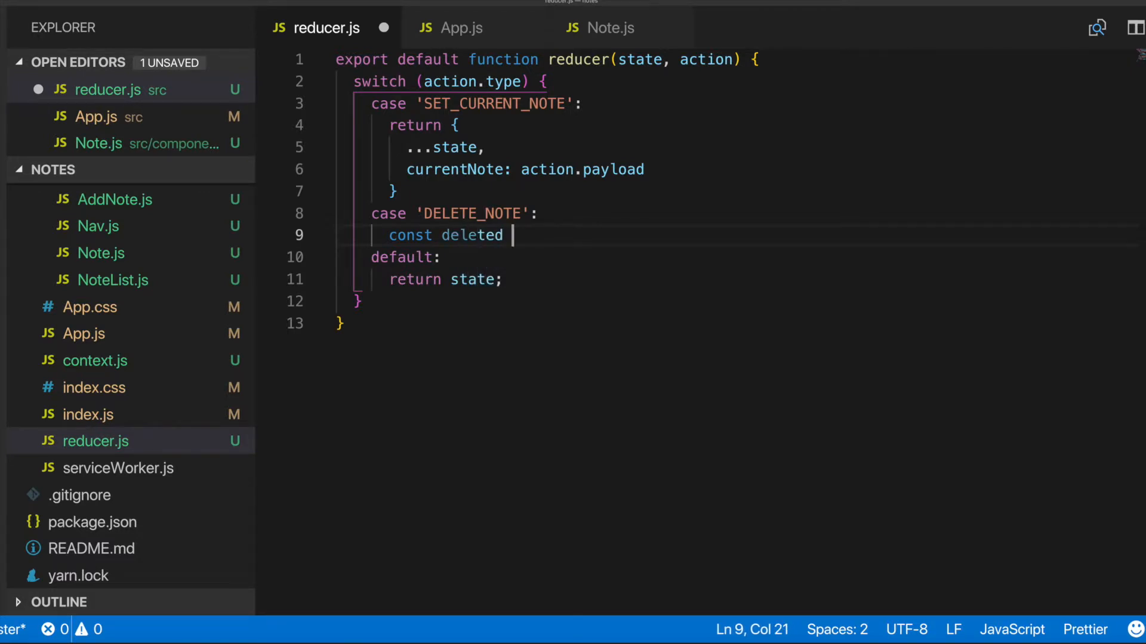
type("Notes")
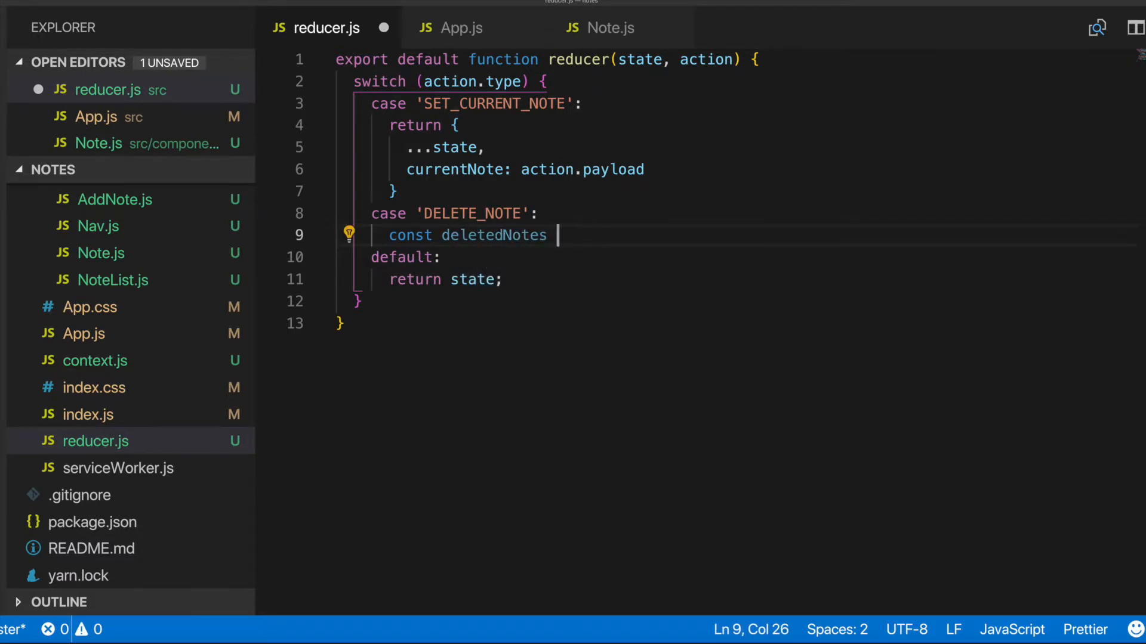
type("= state")
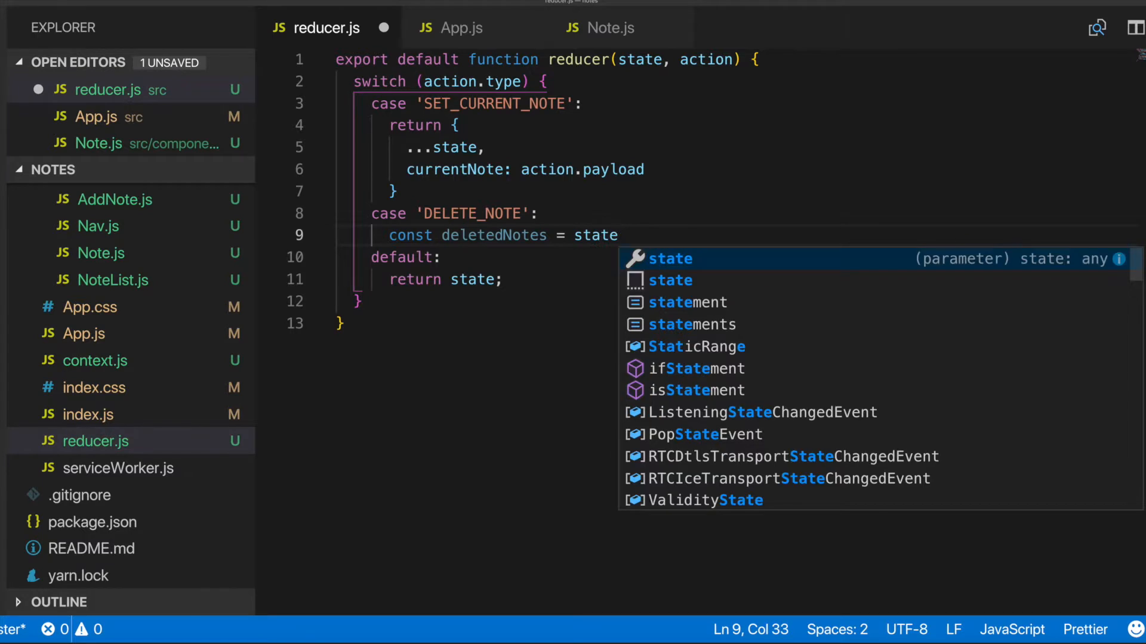
type(".notes.f")
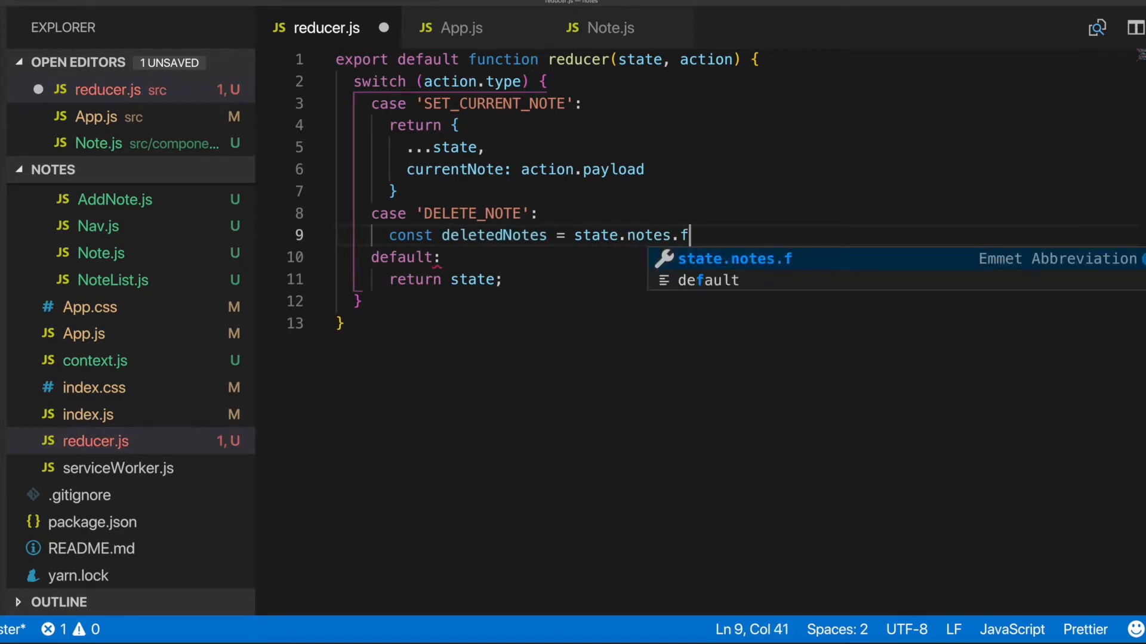
type("ilter")
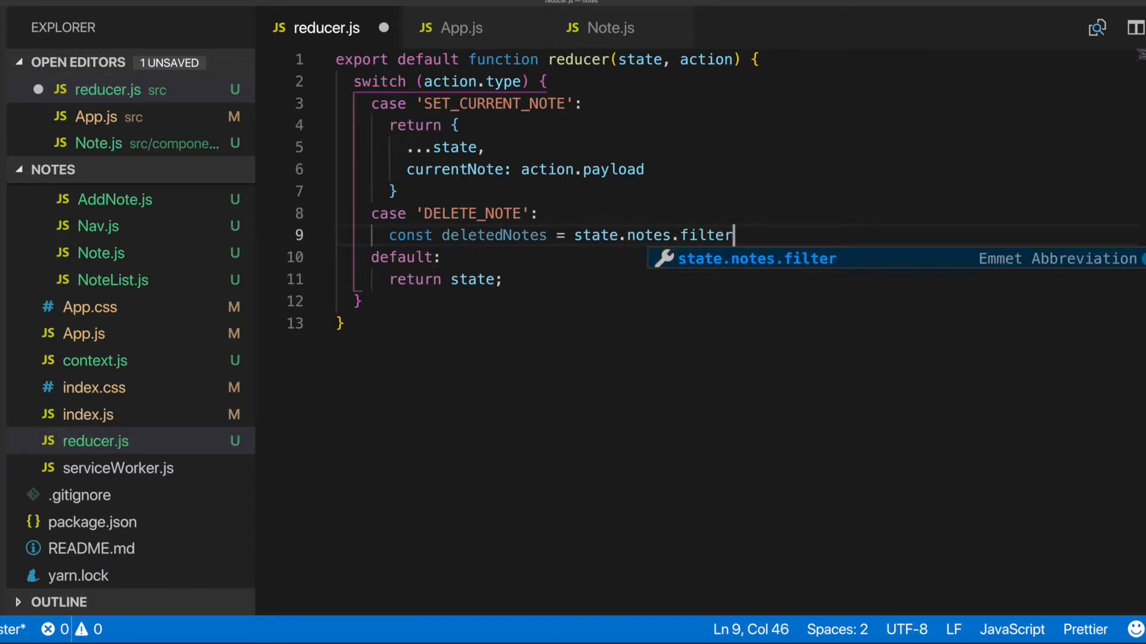
type("()")
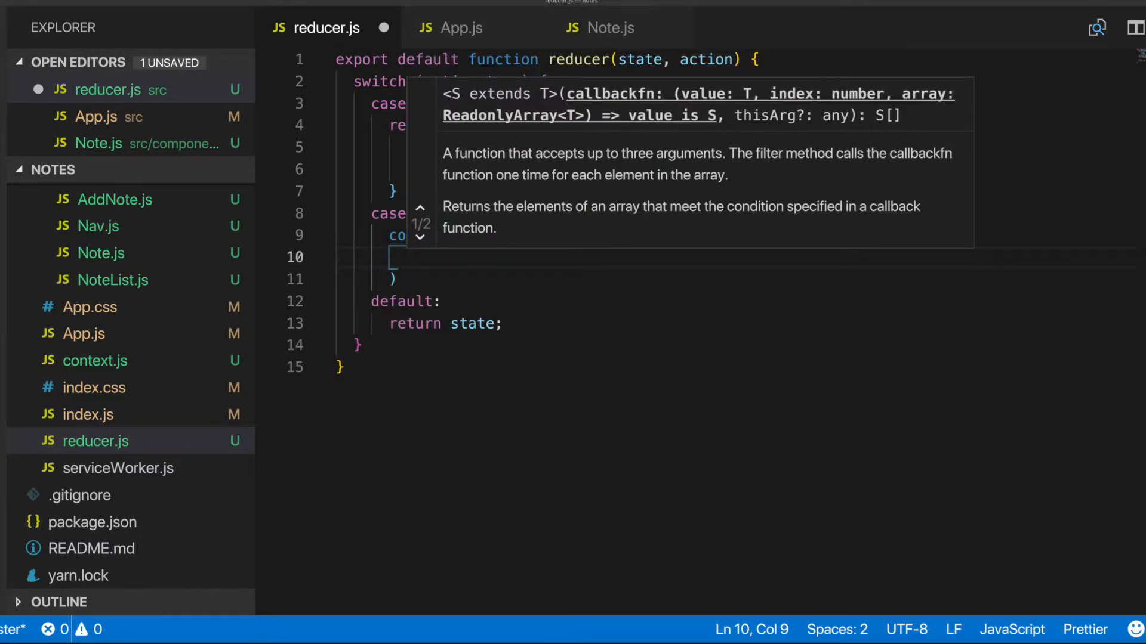
- Fill the filter callback with note => note.id !== action.payload
type("note =>")
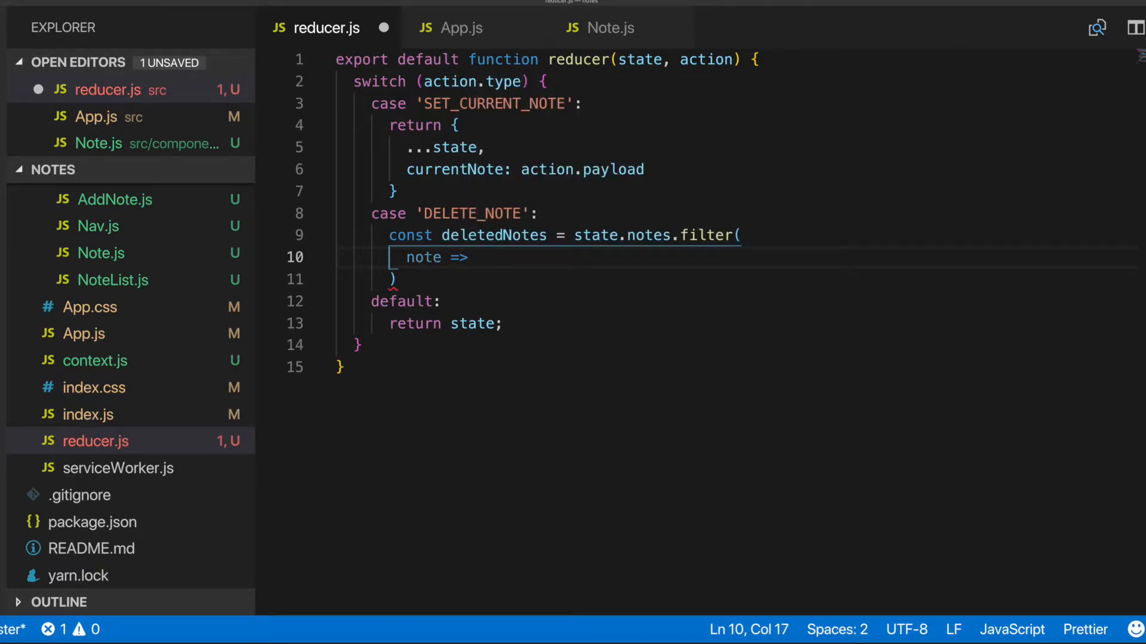
type("no")
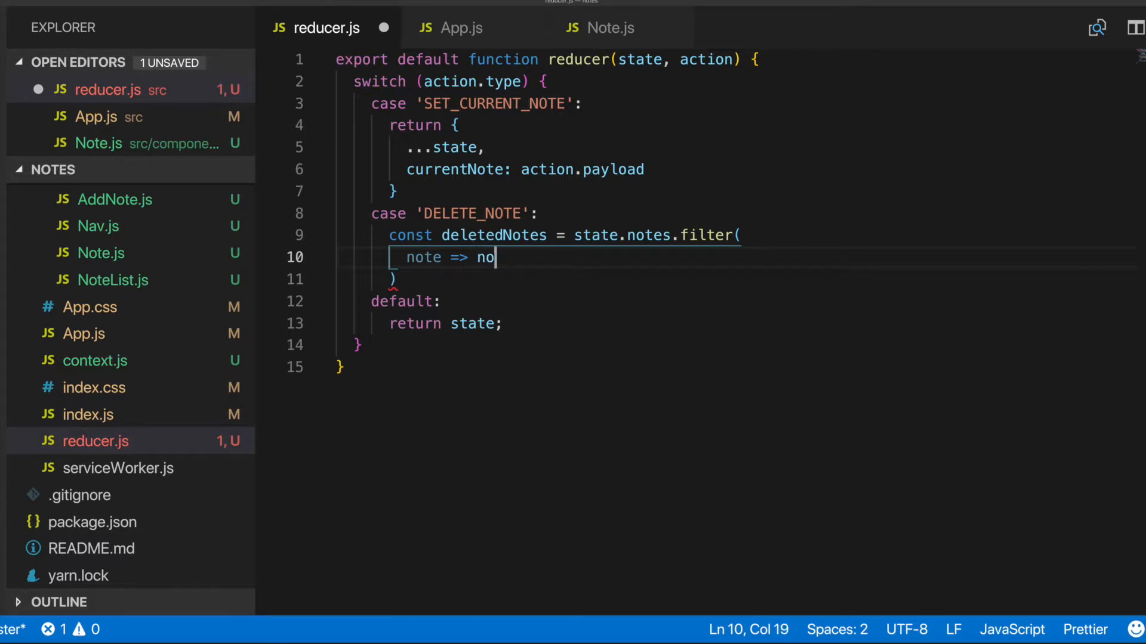
type("te")
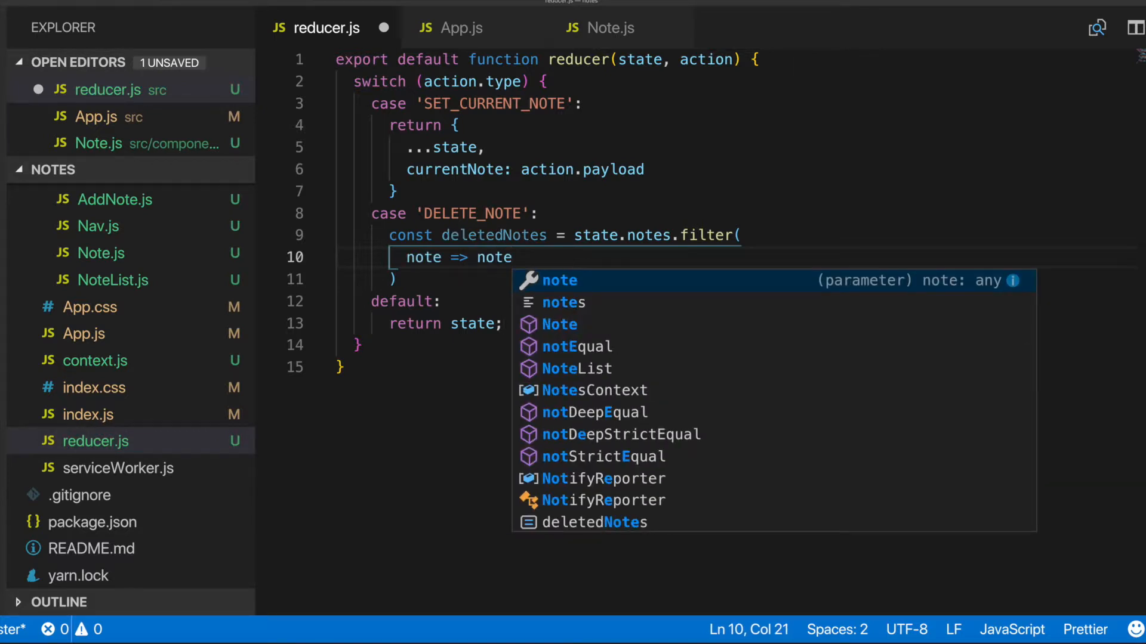
type(".id")
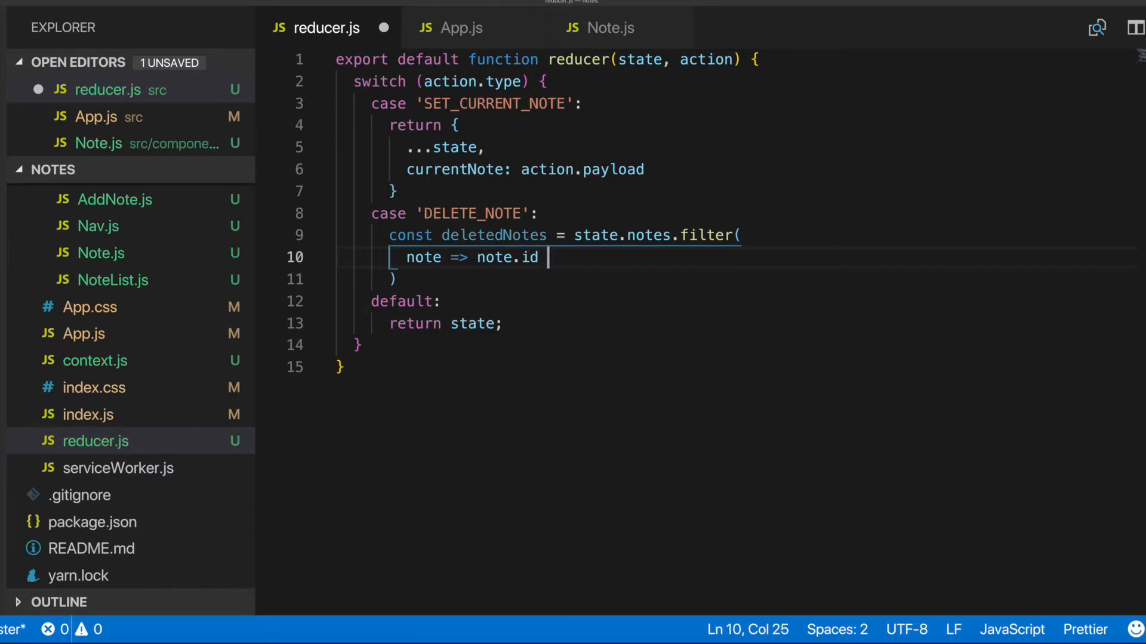
type("!")
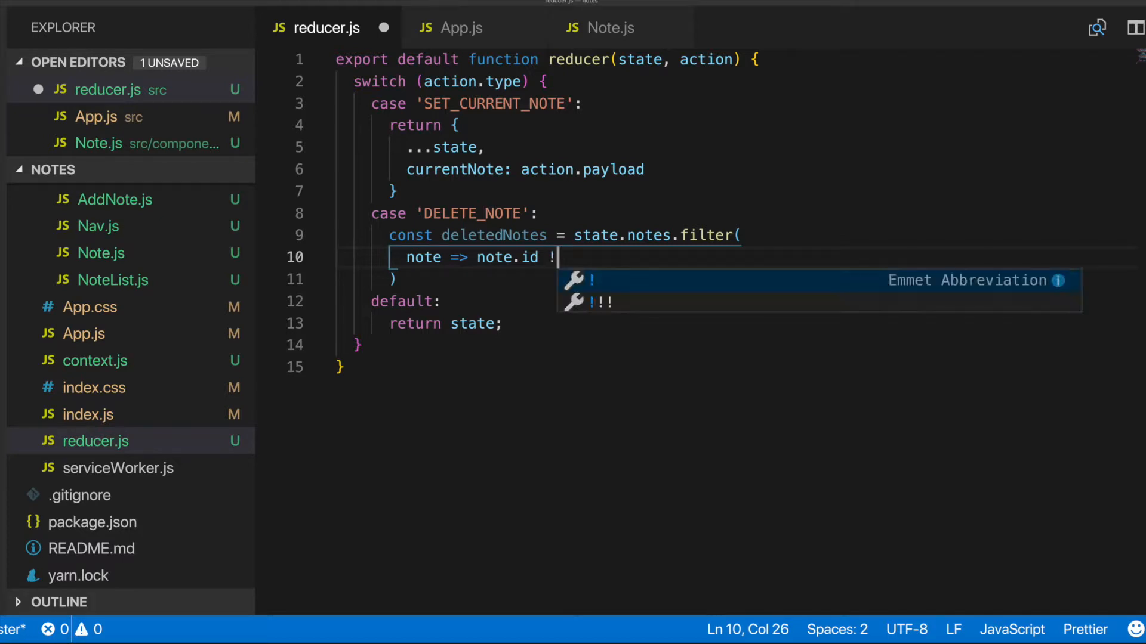
type("==")
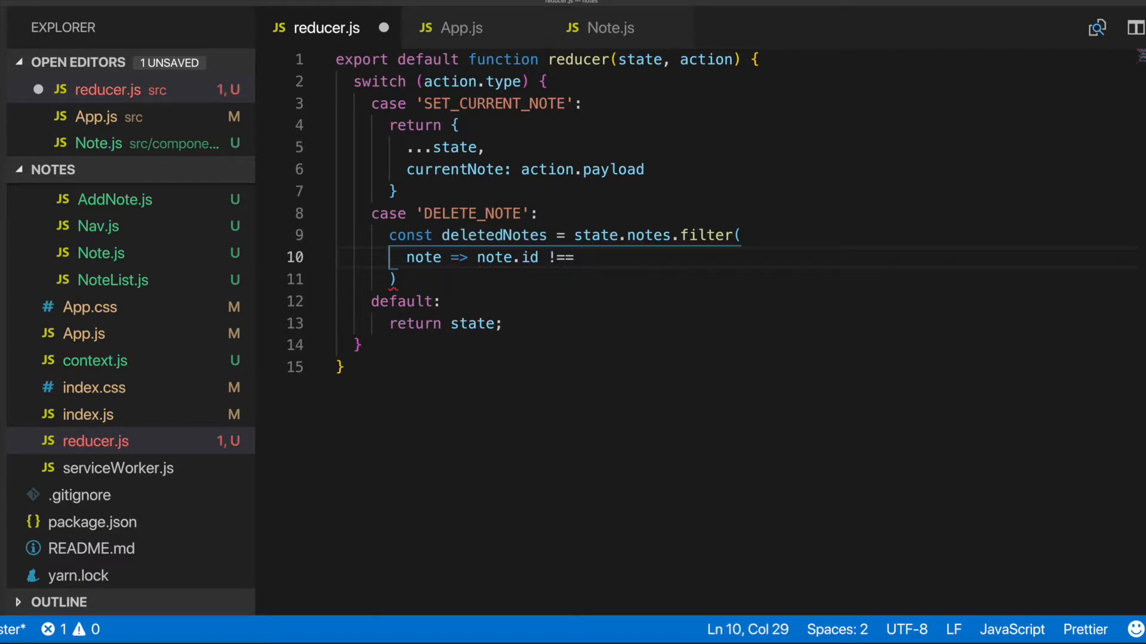
type("action.payload")
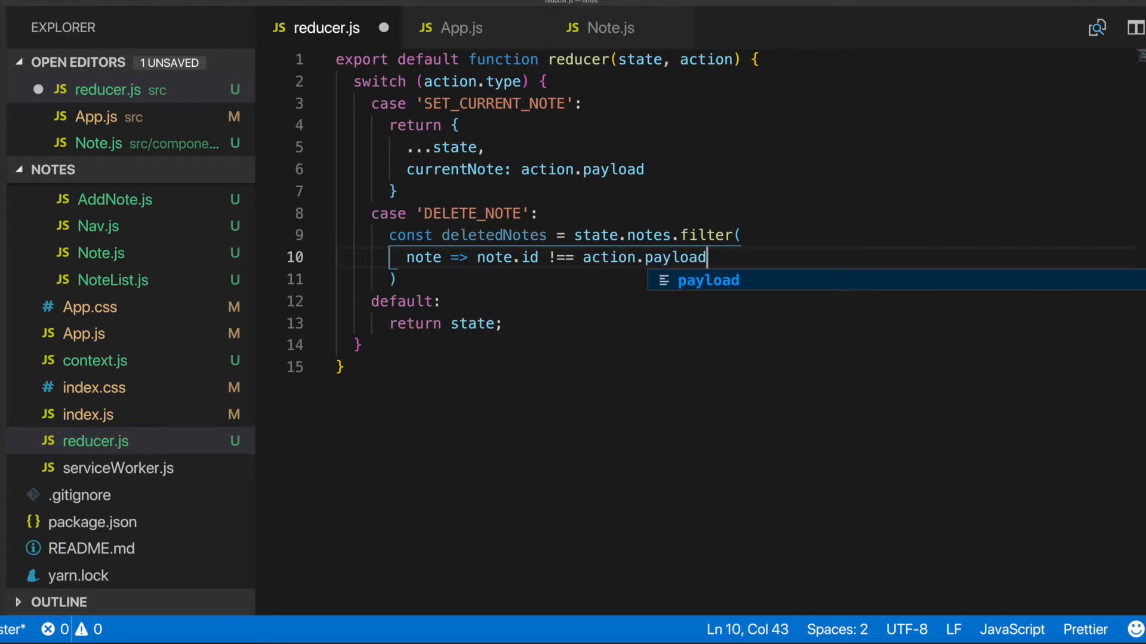
key("Escape")
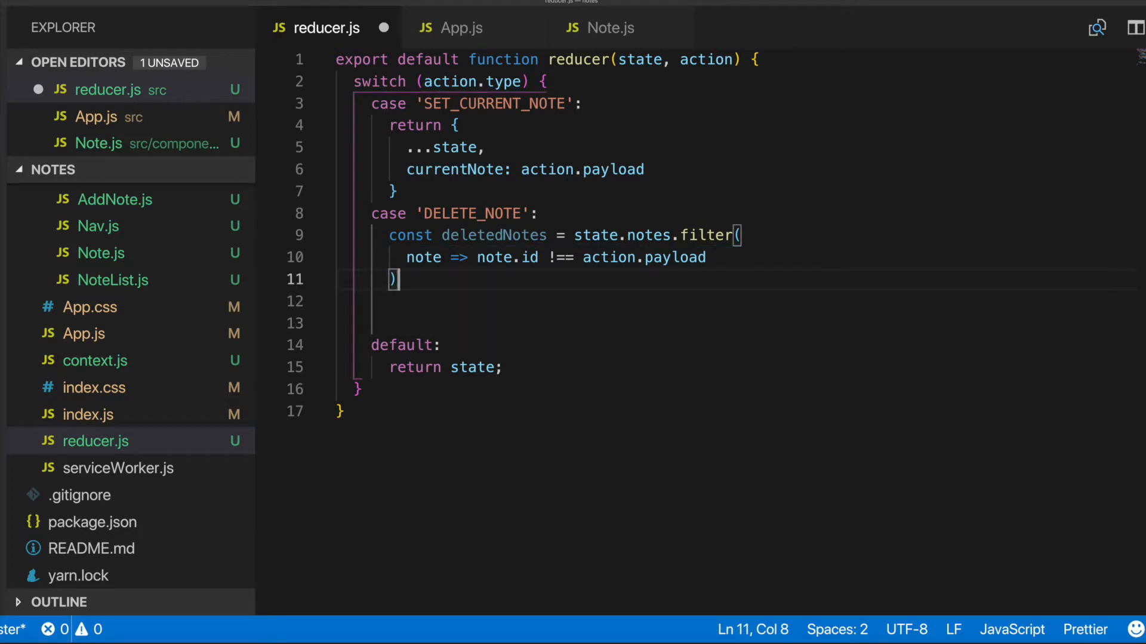
- End the filter line and return { ...state, notes: deletedNotes } from the DELETE_NOTE case
type(";")
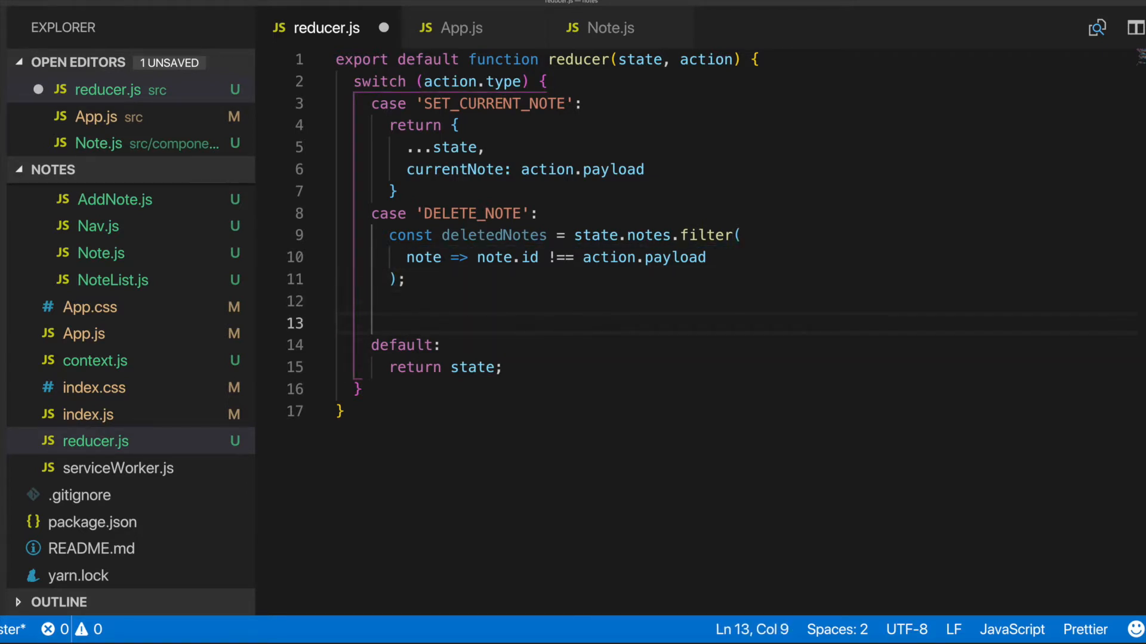
type("return")
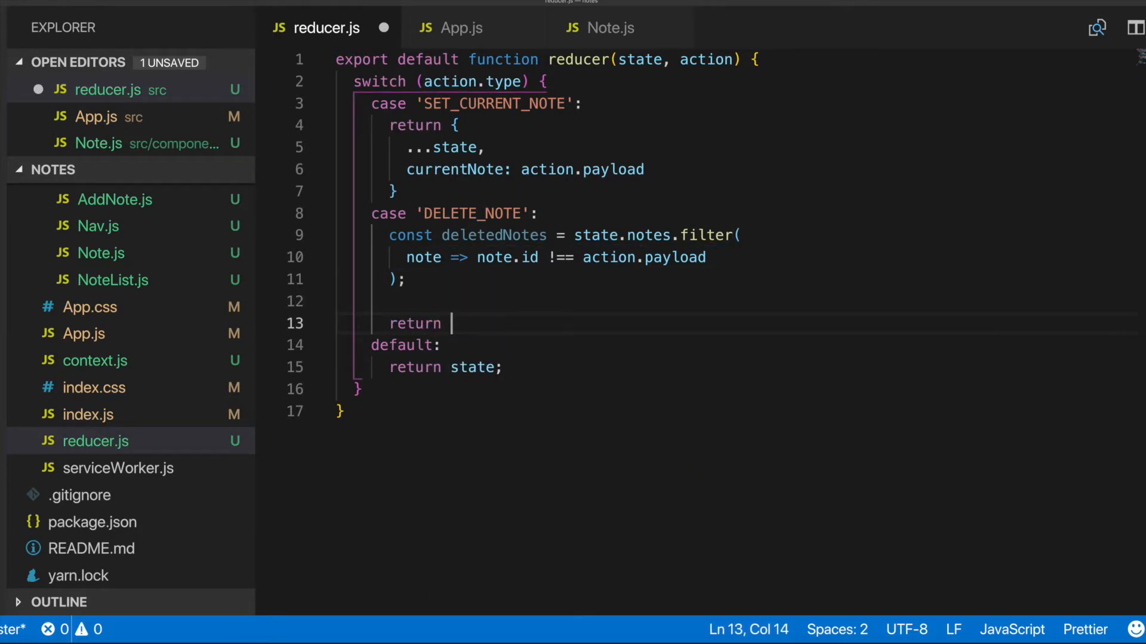
type("{")
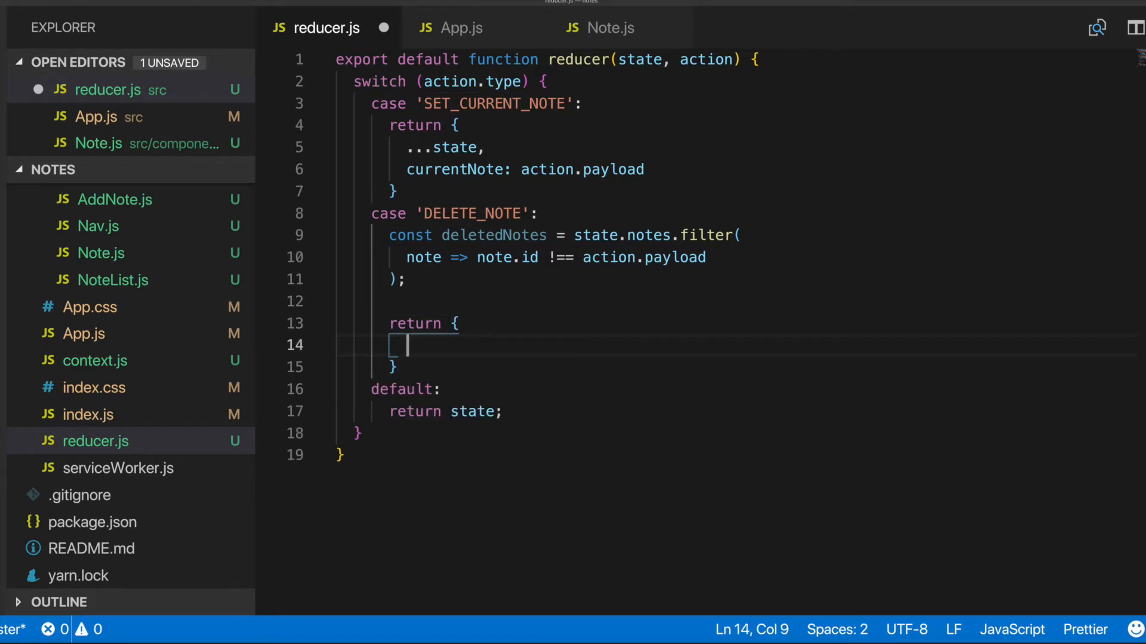
type(".")
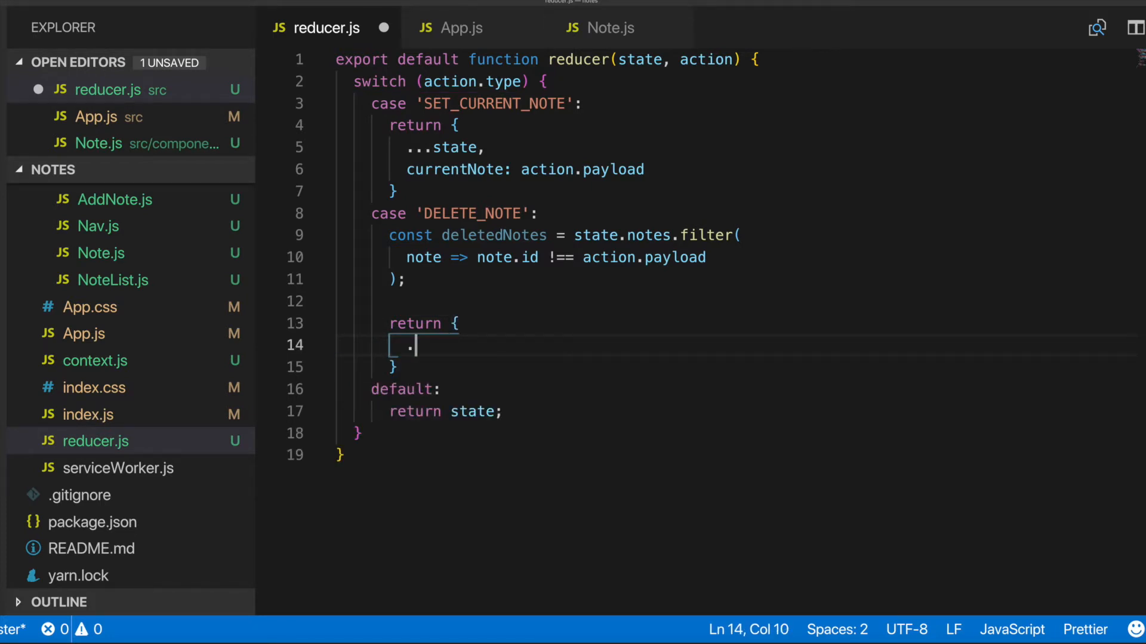
type("..state,")
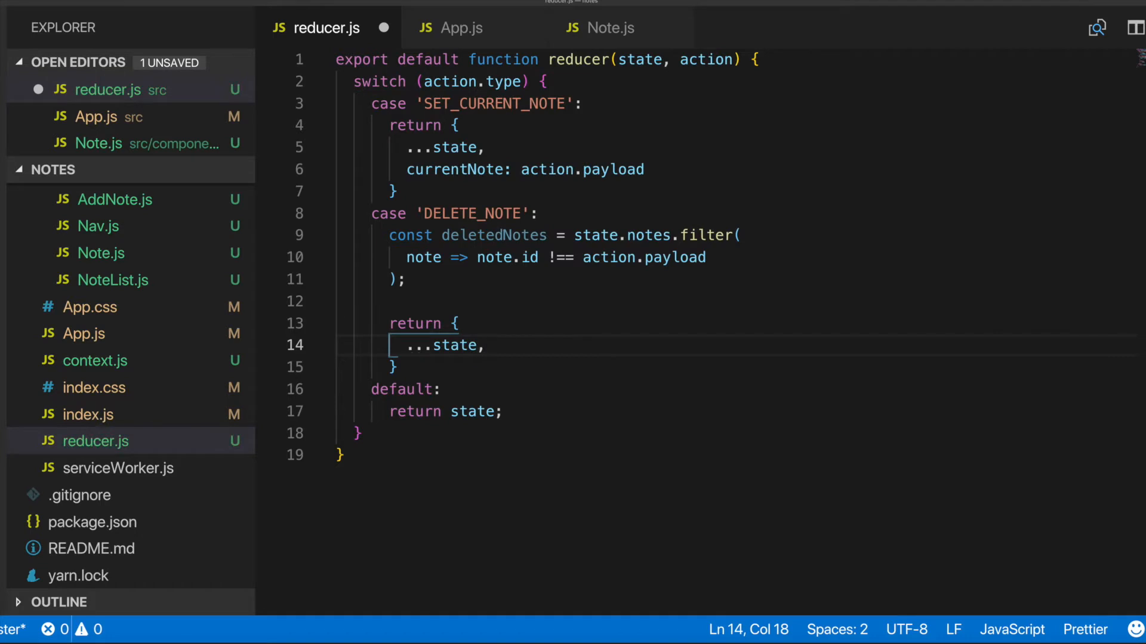
key("Enter")
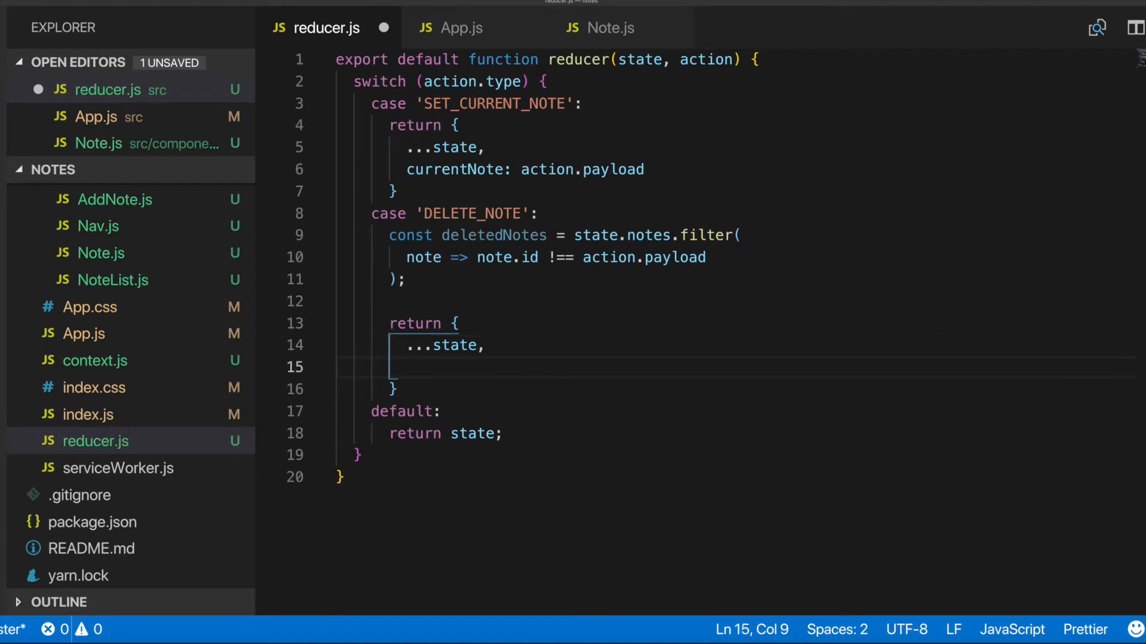
type("note")
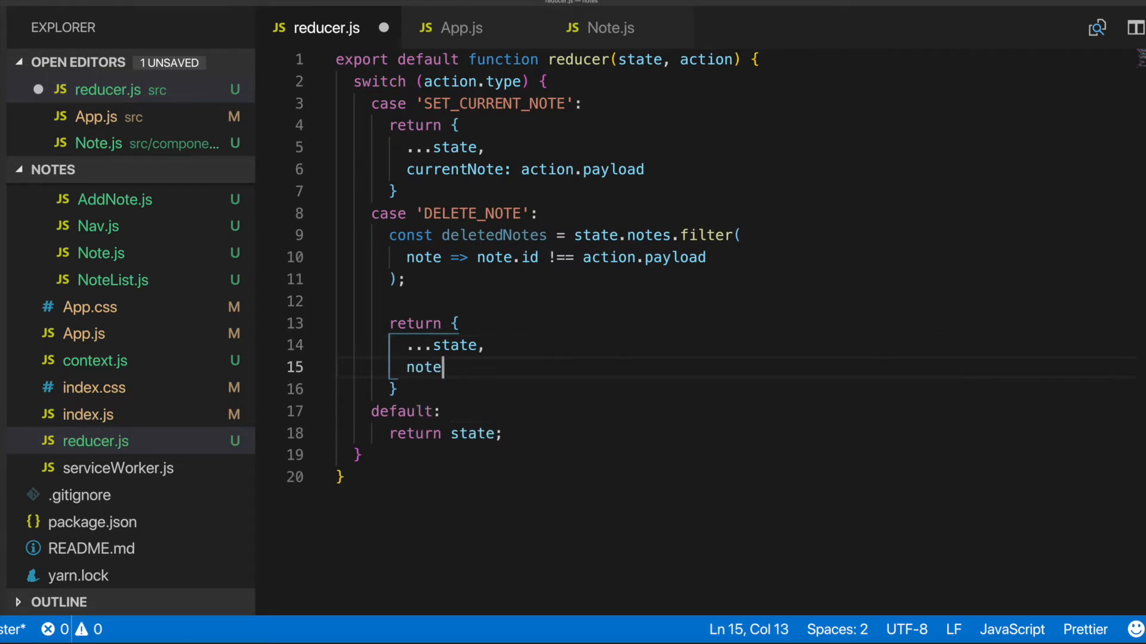
type("s:")
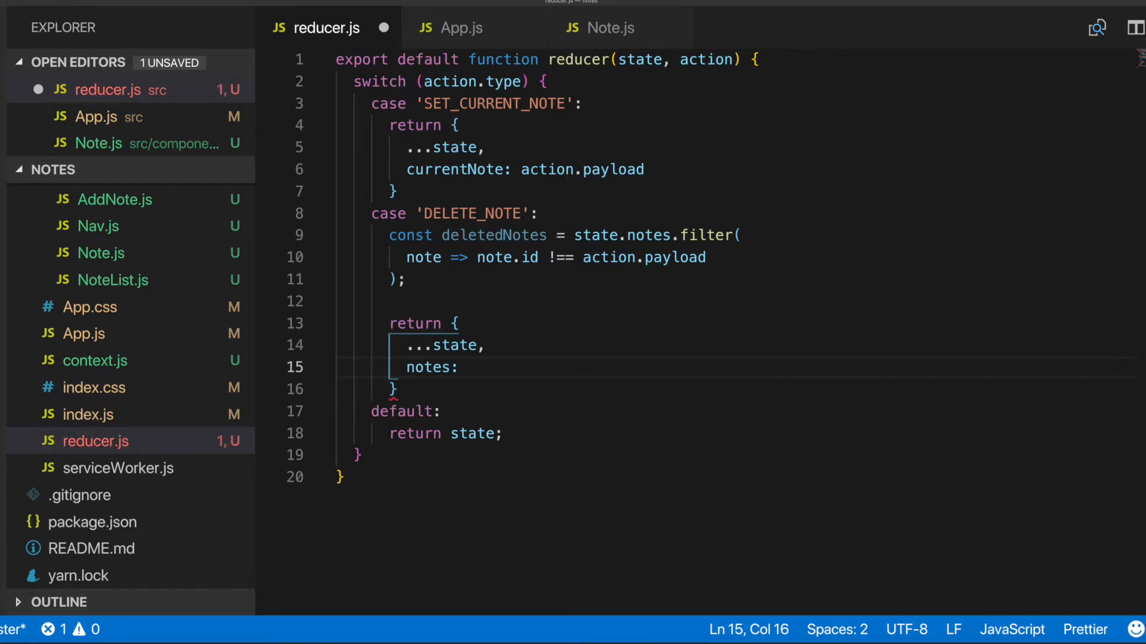
type("deletedNotes")
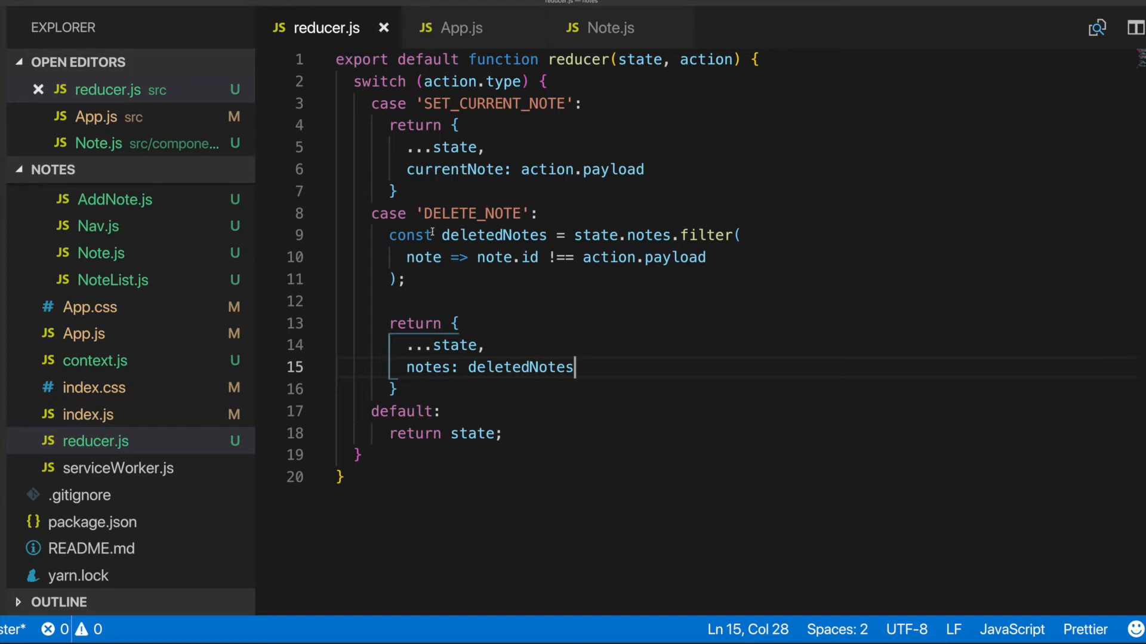
left_click(600, 28)
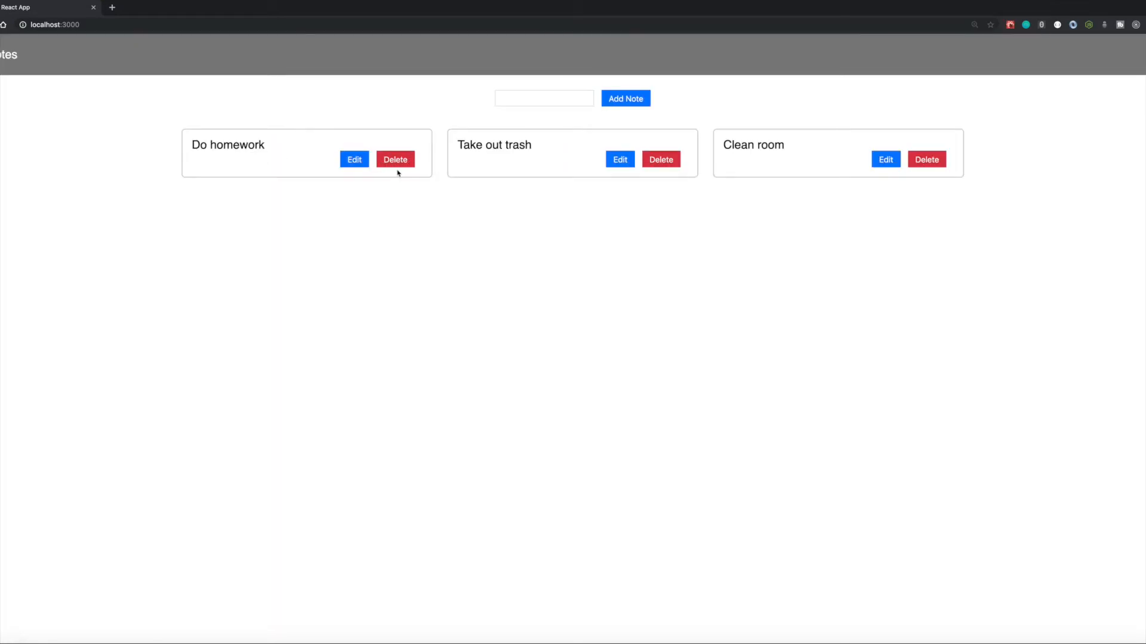
- Delete the Do homework note and open Chrome's developer console
left_click(394, 159)
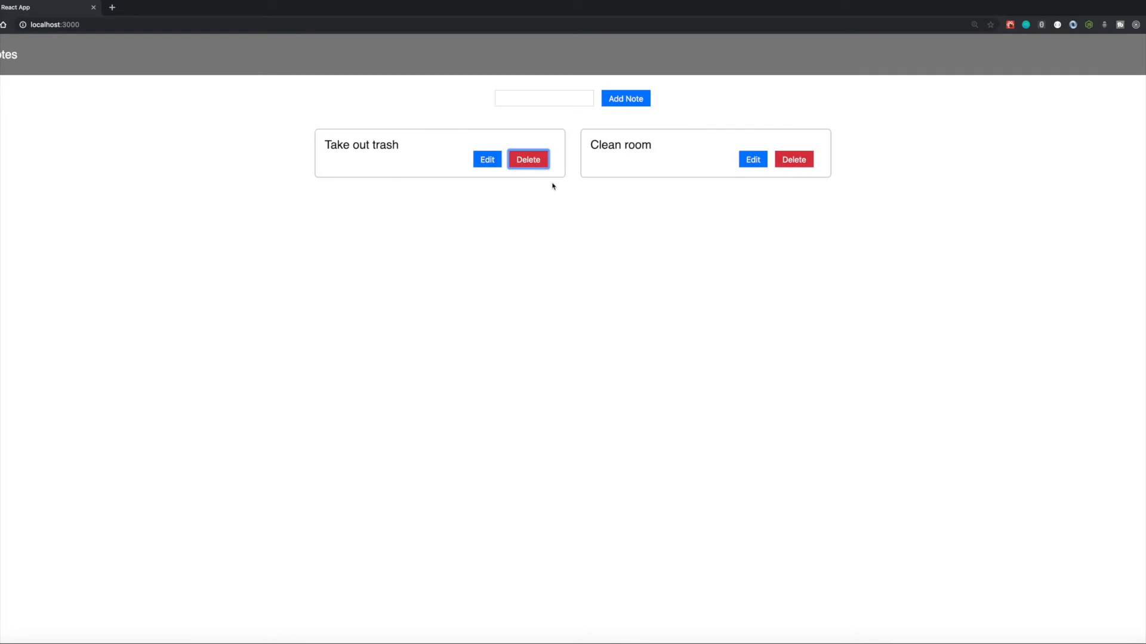
key("F12")
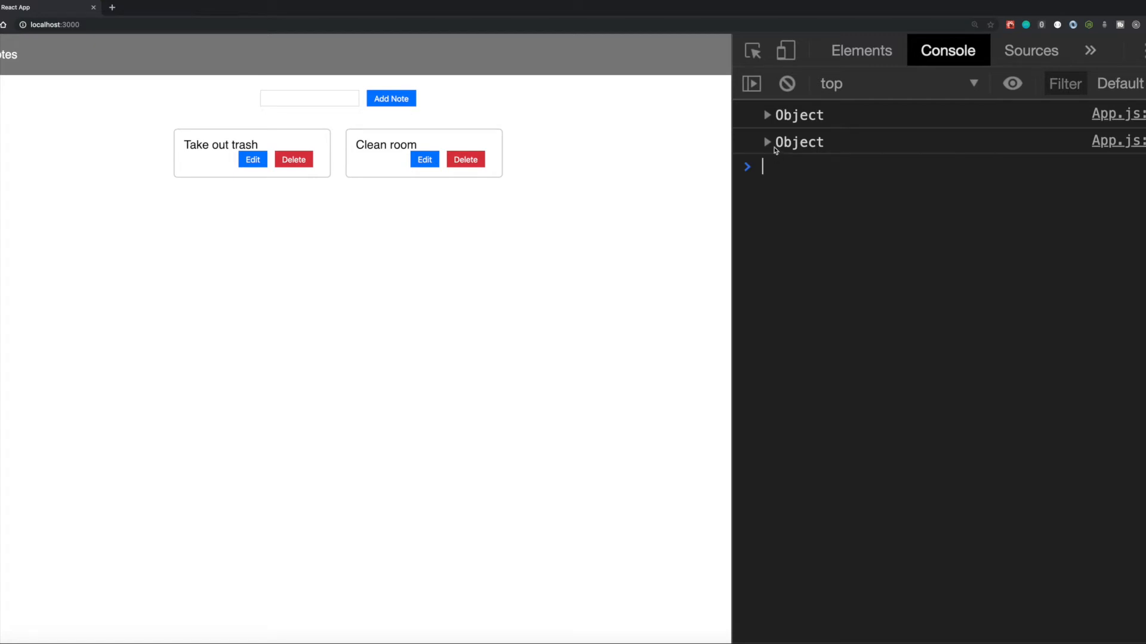
- Delete Clean room and expand the new logged state's notes array, showing only Take out trash
left_click(767, 142)
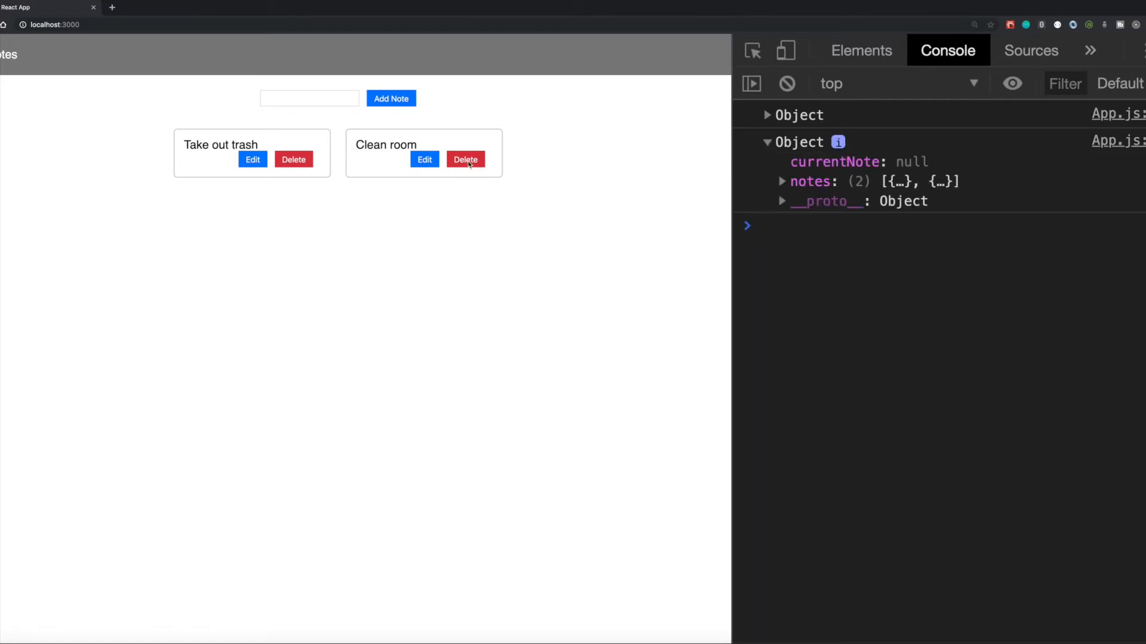
left_click(465, 159)
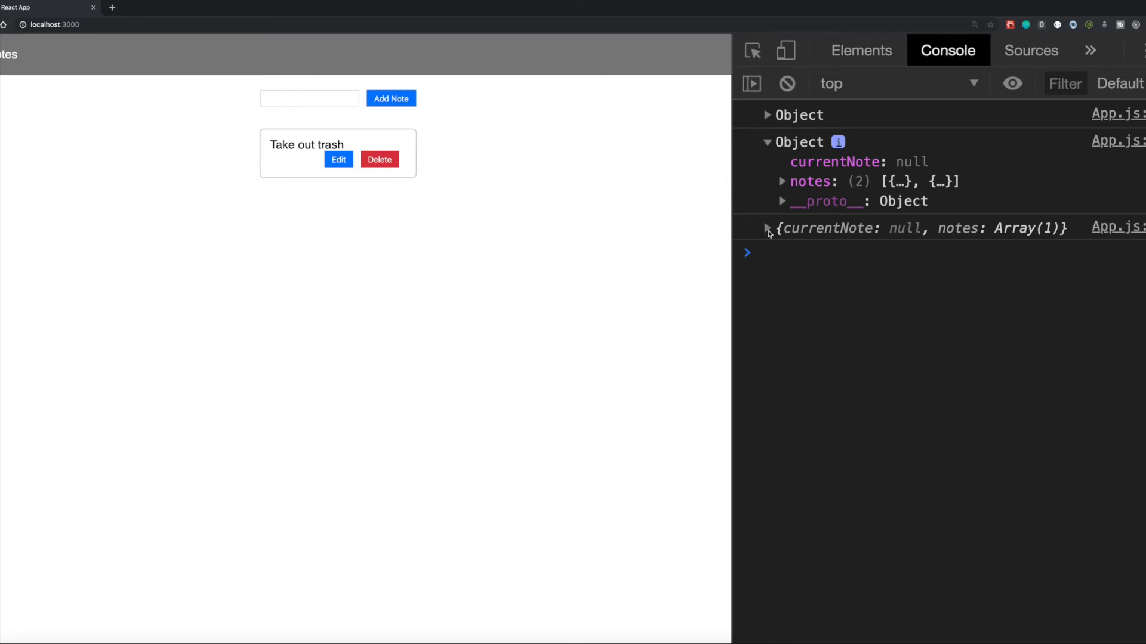
left_click(767, 228)
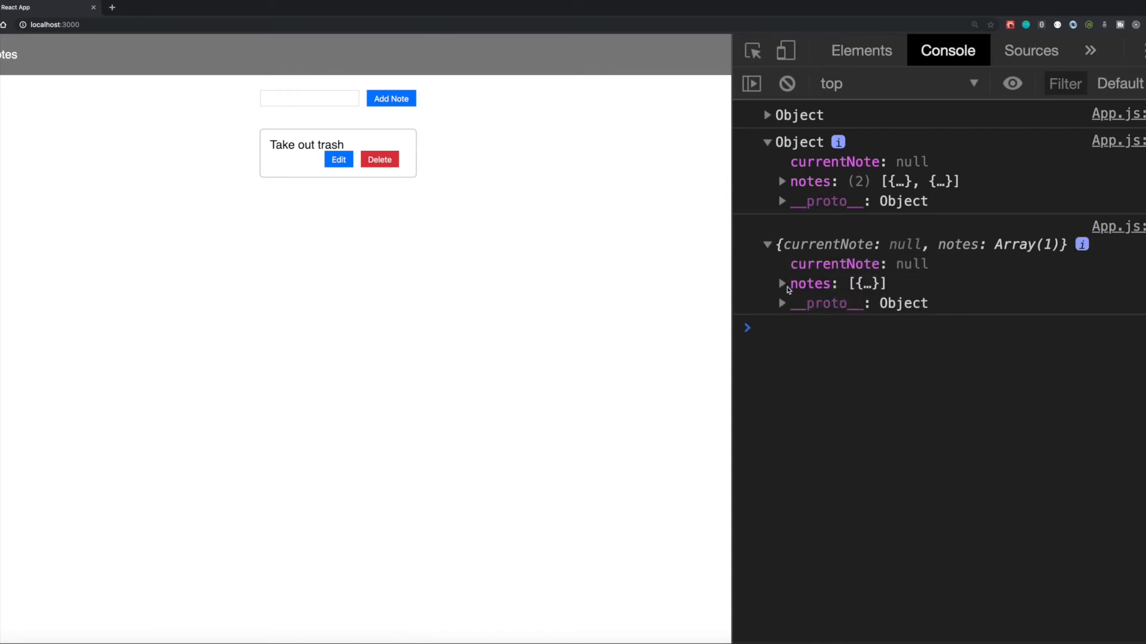
left_click(781, 284)
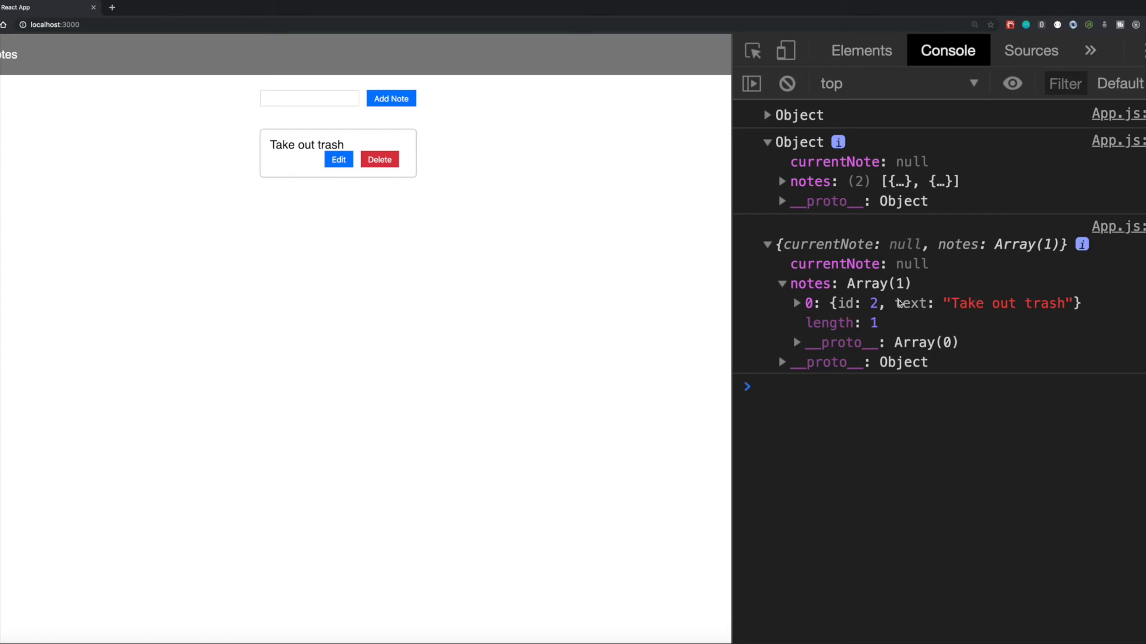
mouse_move(749, 309)
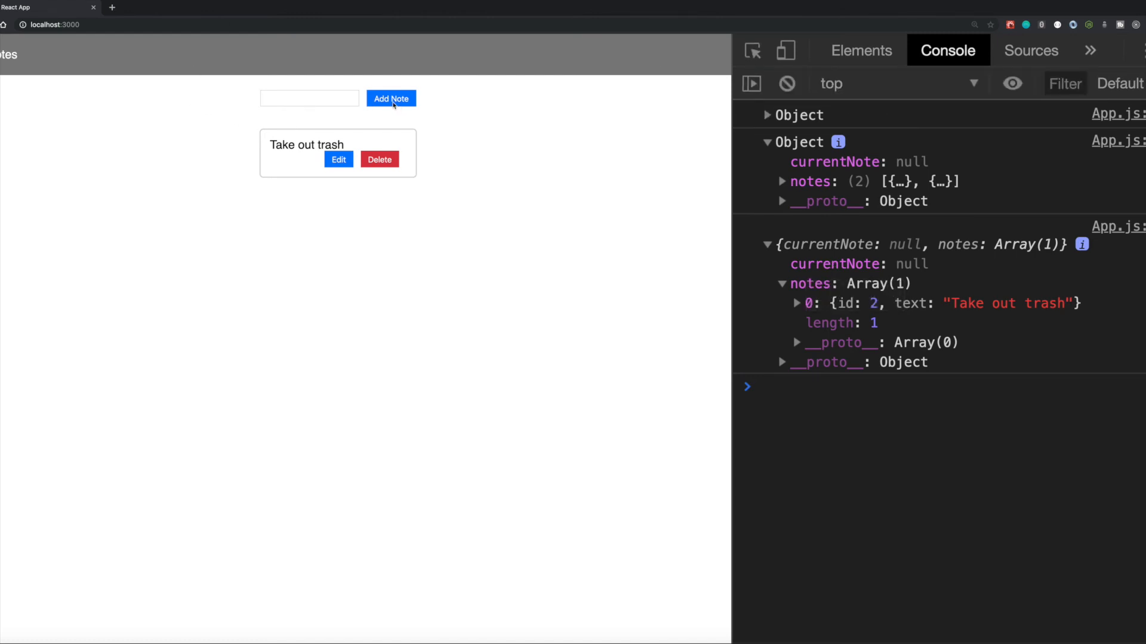
mouse_move(338, 100)
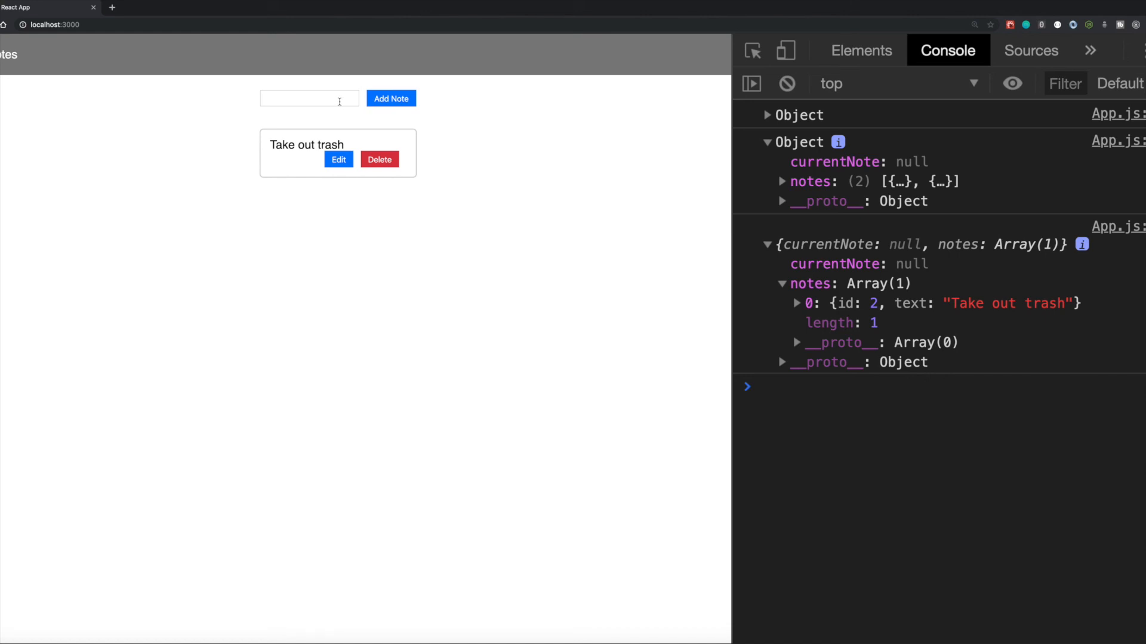
mouse_move(390, 99)
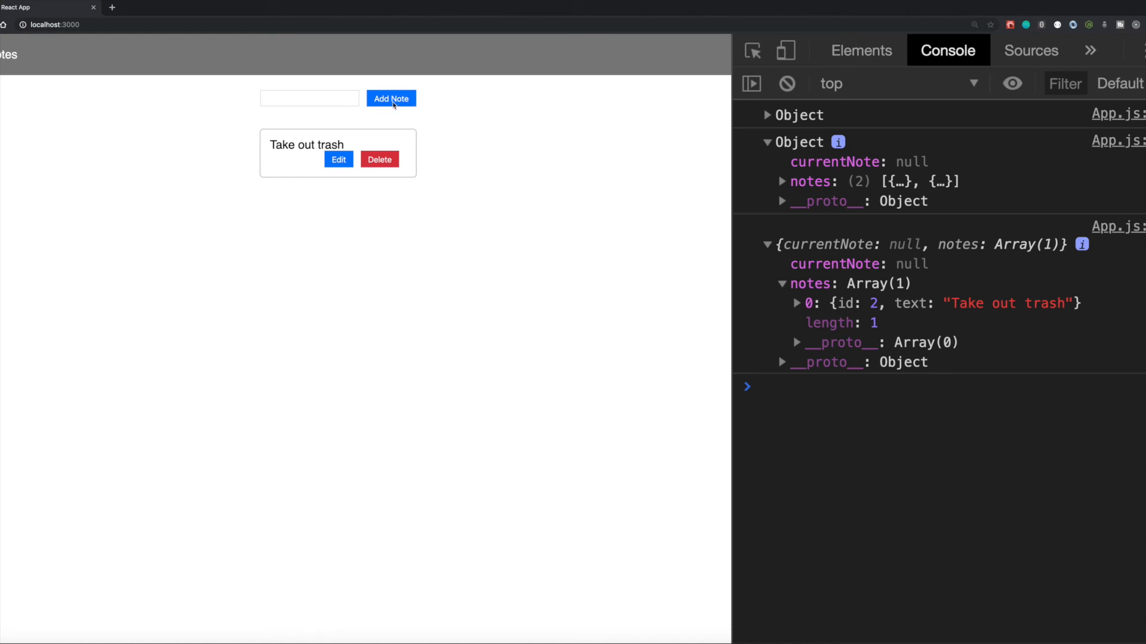
mouse_move(485, 209)
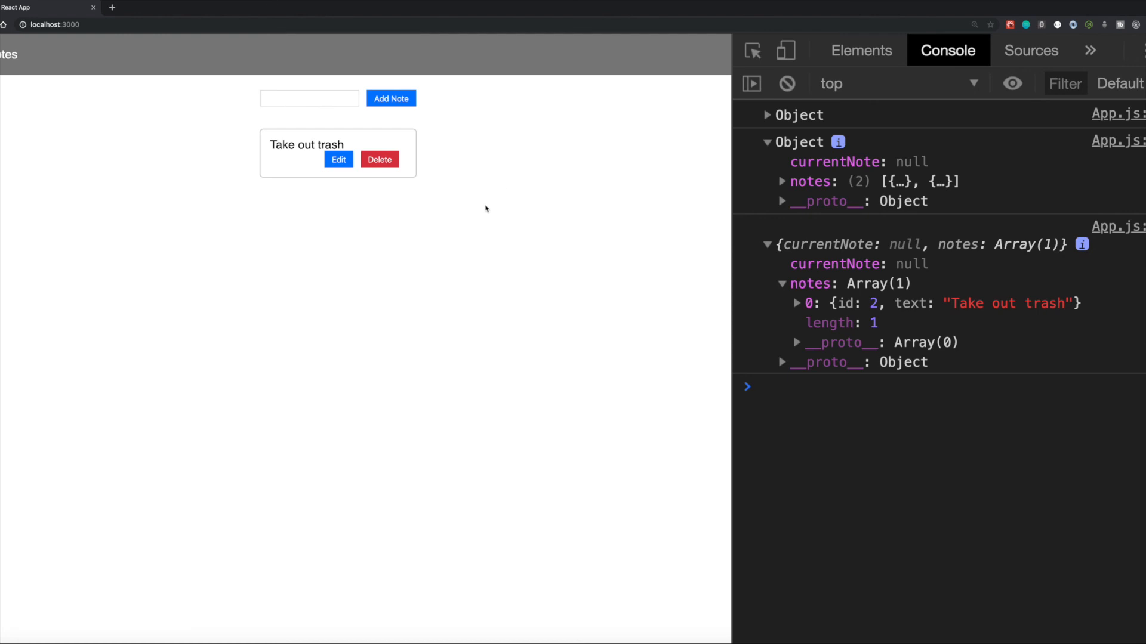